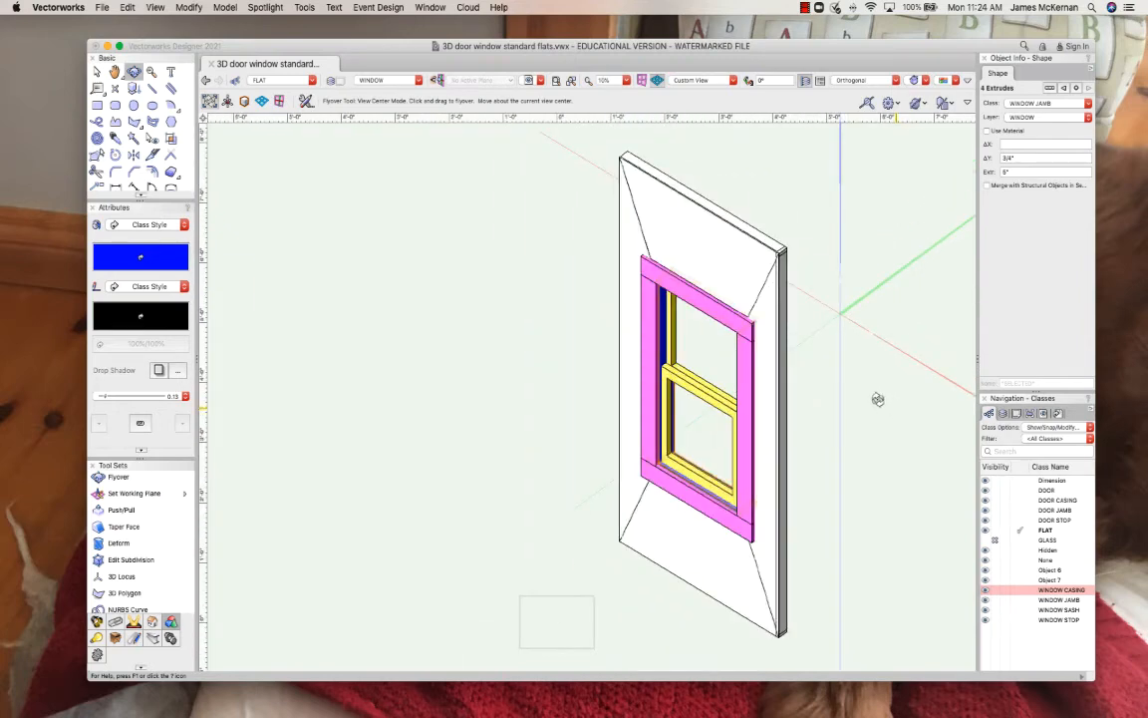
mouse_move(758, 381)
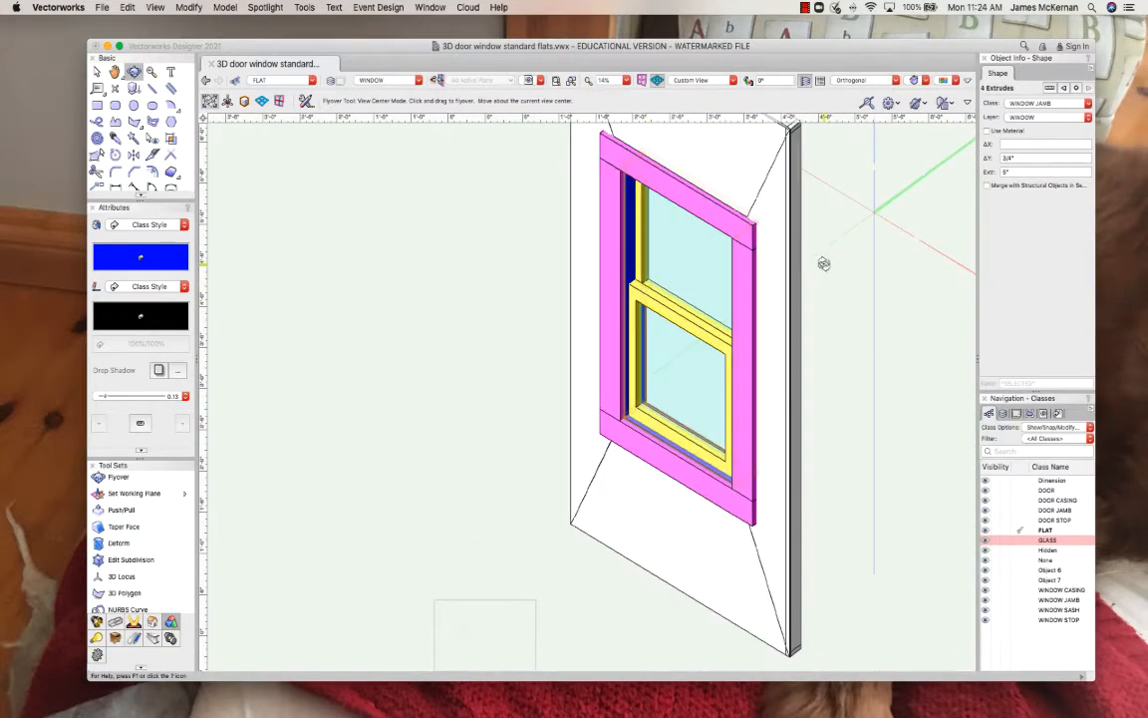
mouse_move(767, 335)
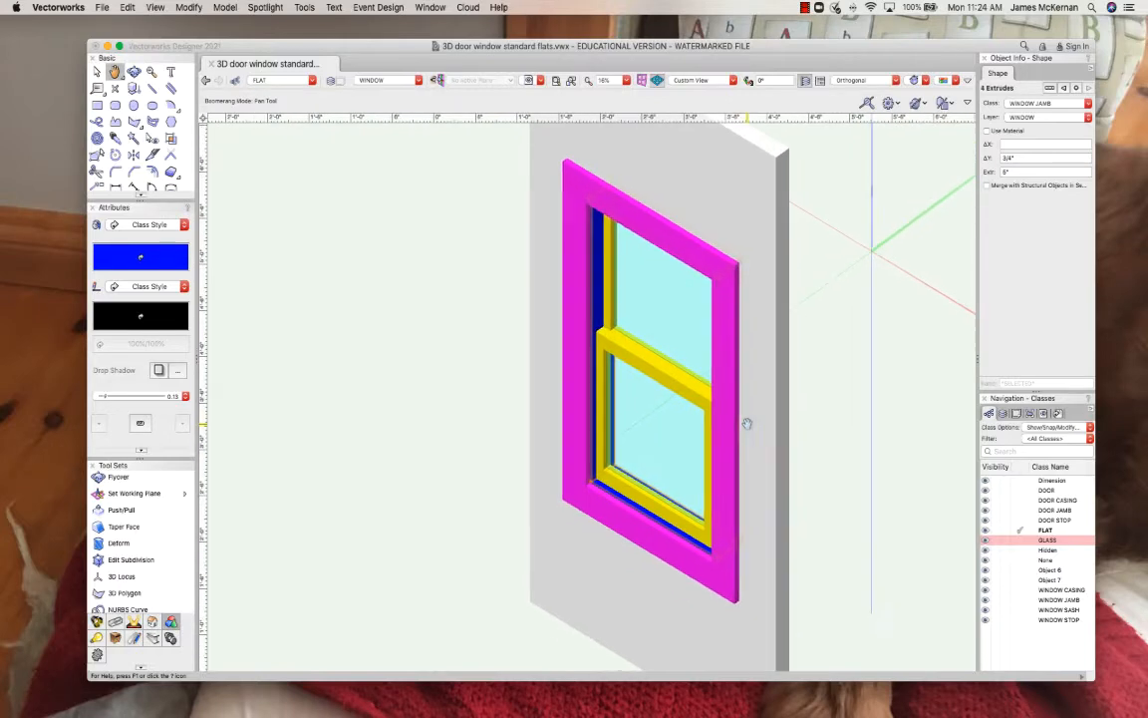
Step: Show the window model in wireframe, then render it shaded again via Polygon > Shaded
click(985, 538)
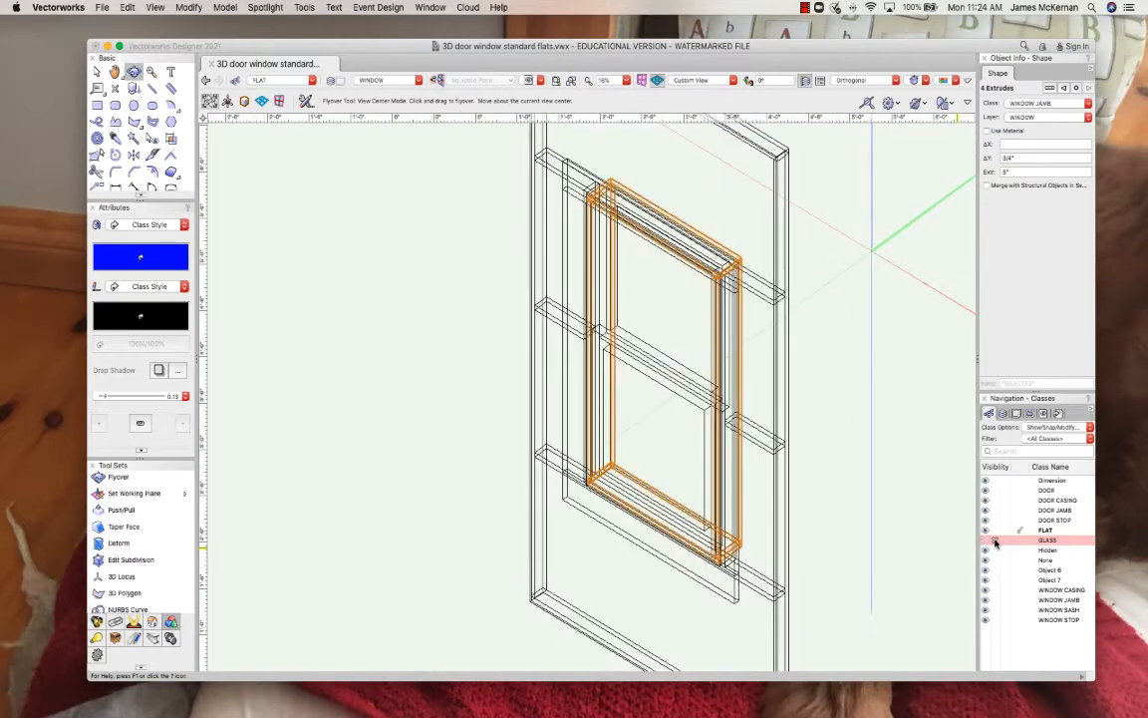
click(889, 103)
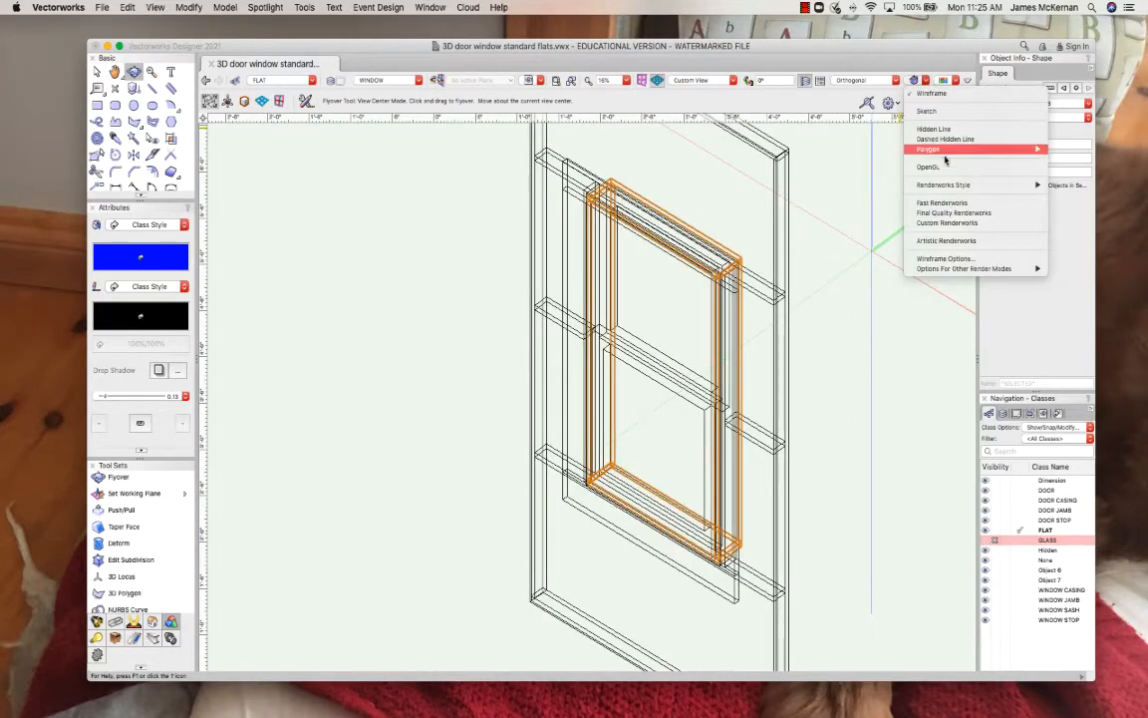
click(945, 168)
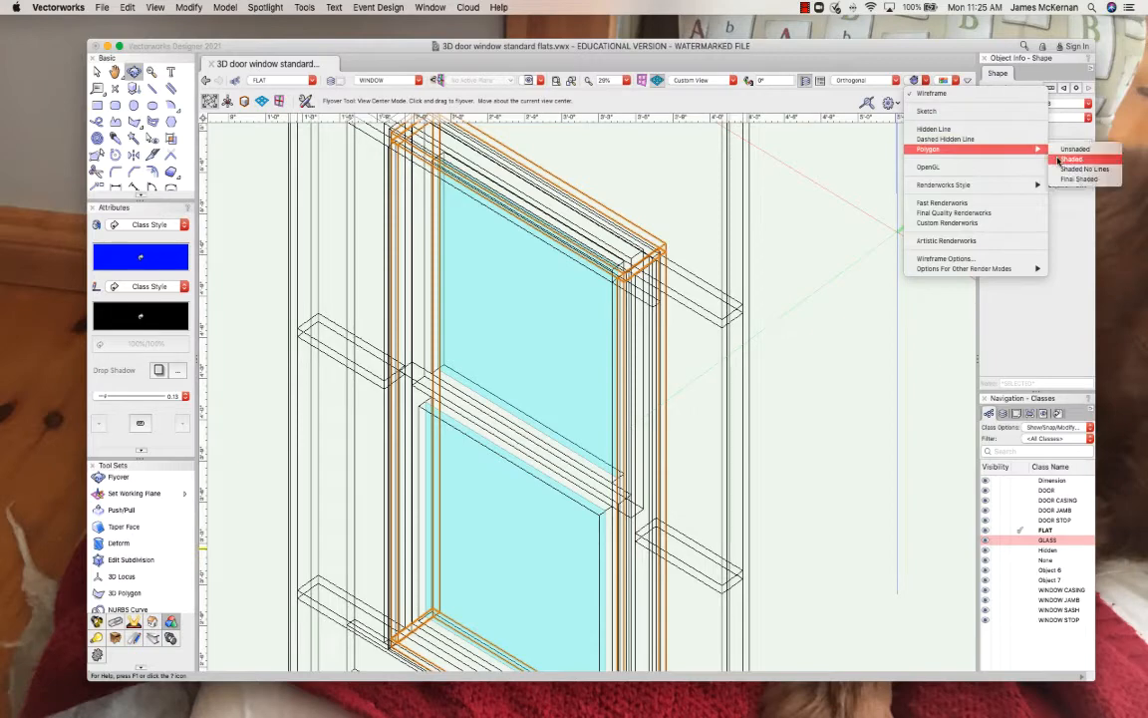
click(1072, 159)
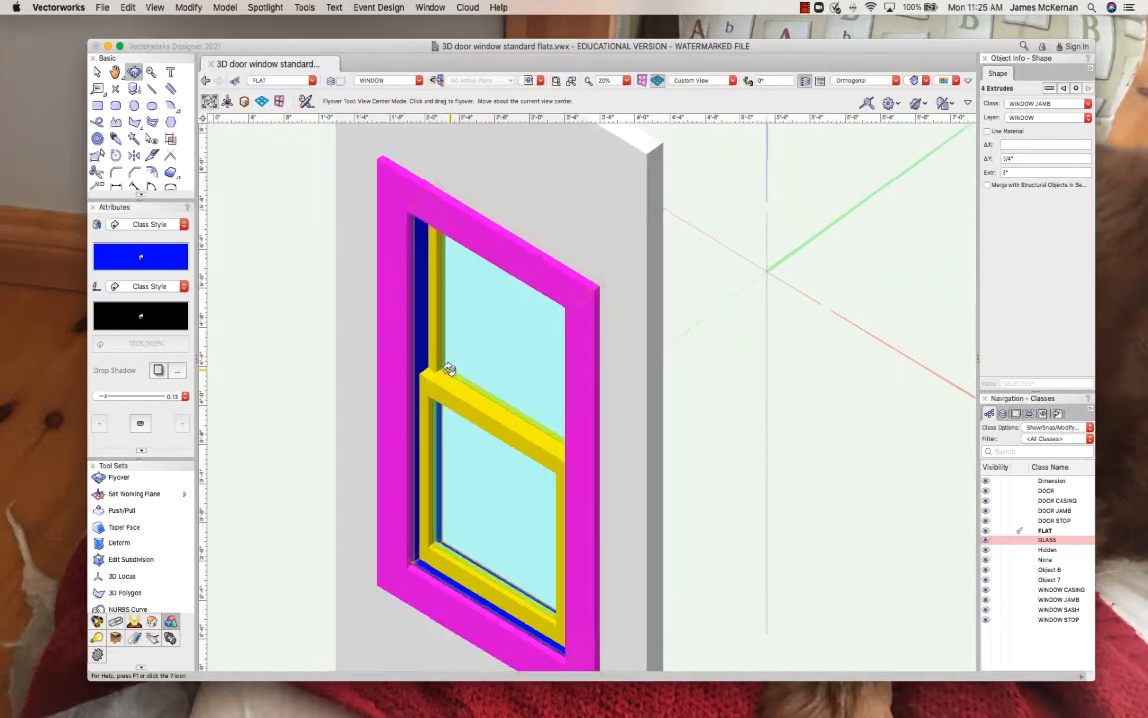
drag(449, 369, 458, 299)
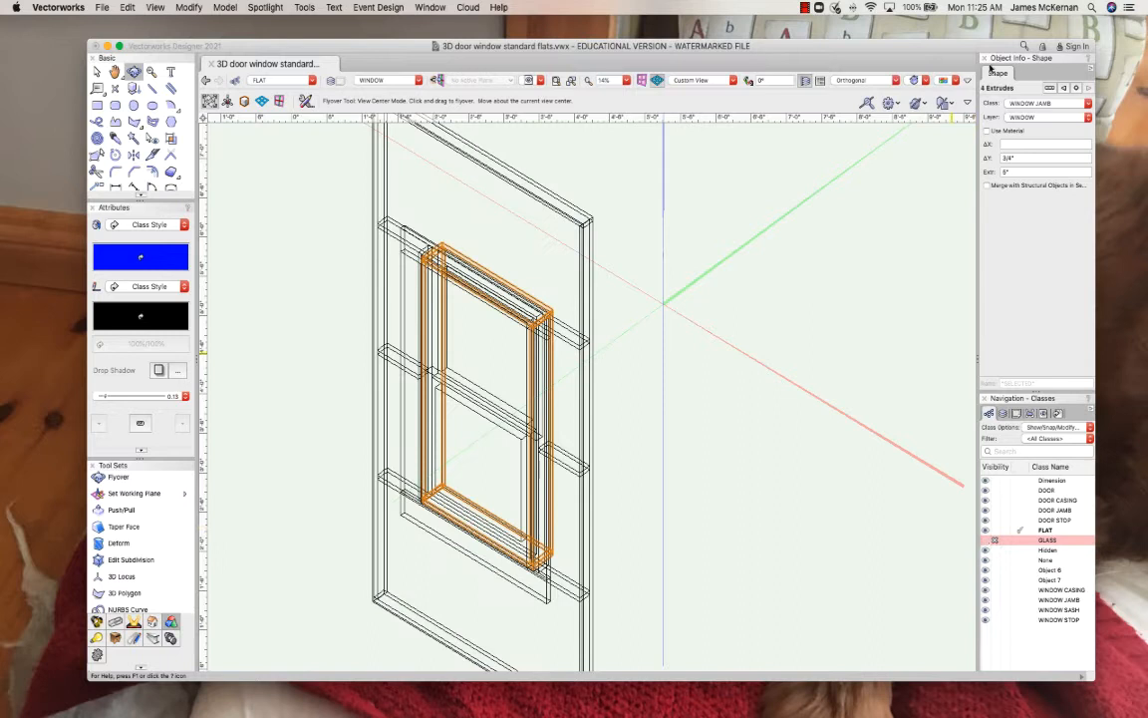
mouse_move(837, 351)
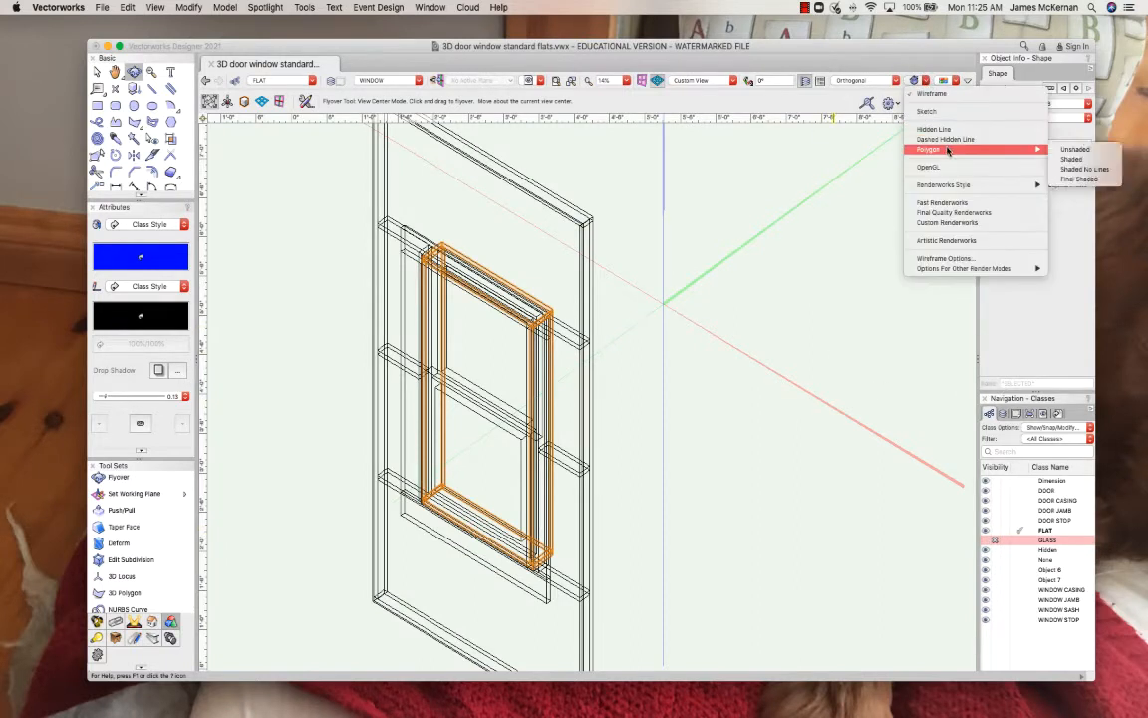
click(1070, 160)
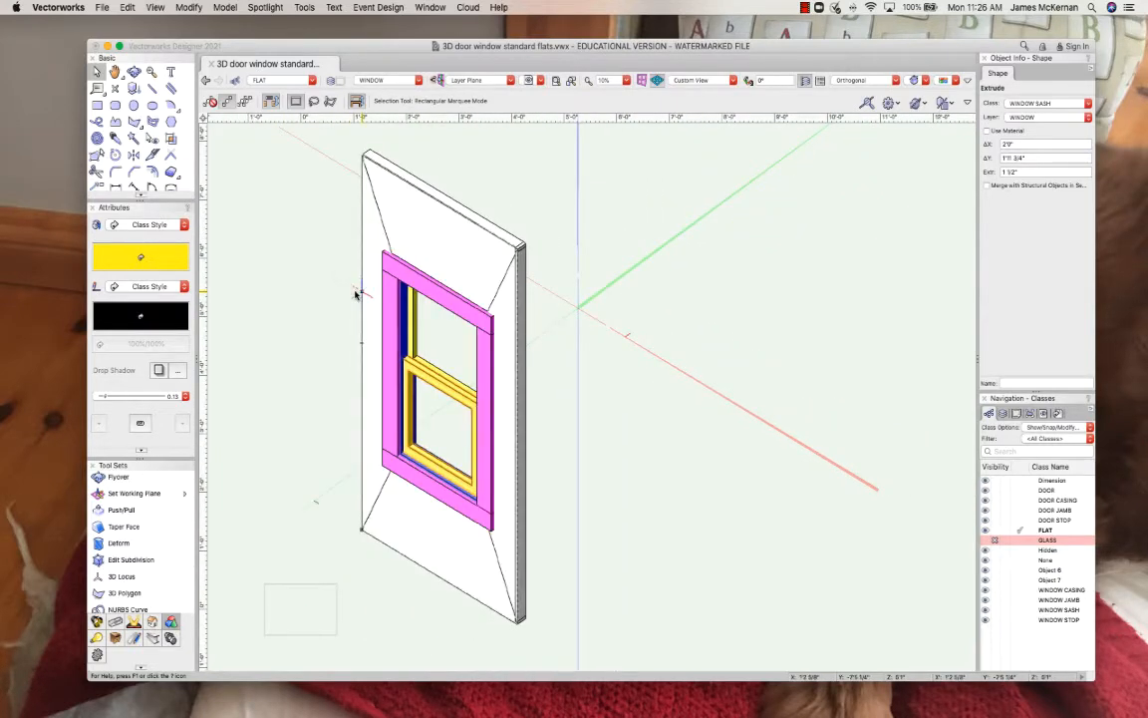
mouse_move(602, 361)
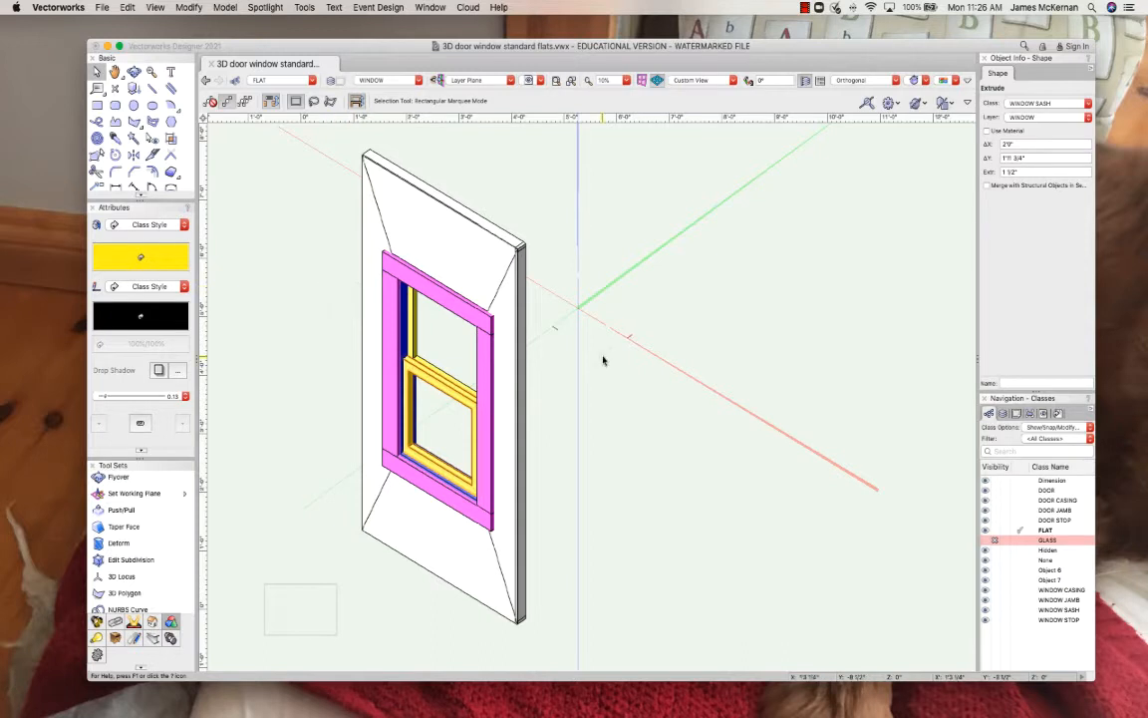
mouse_move(1017, 602)
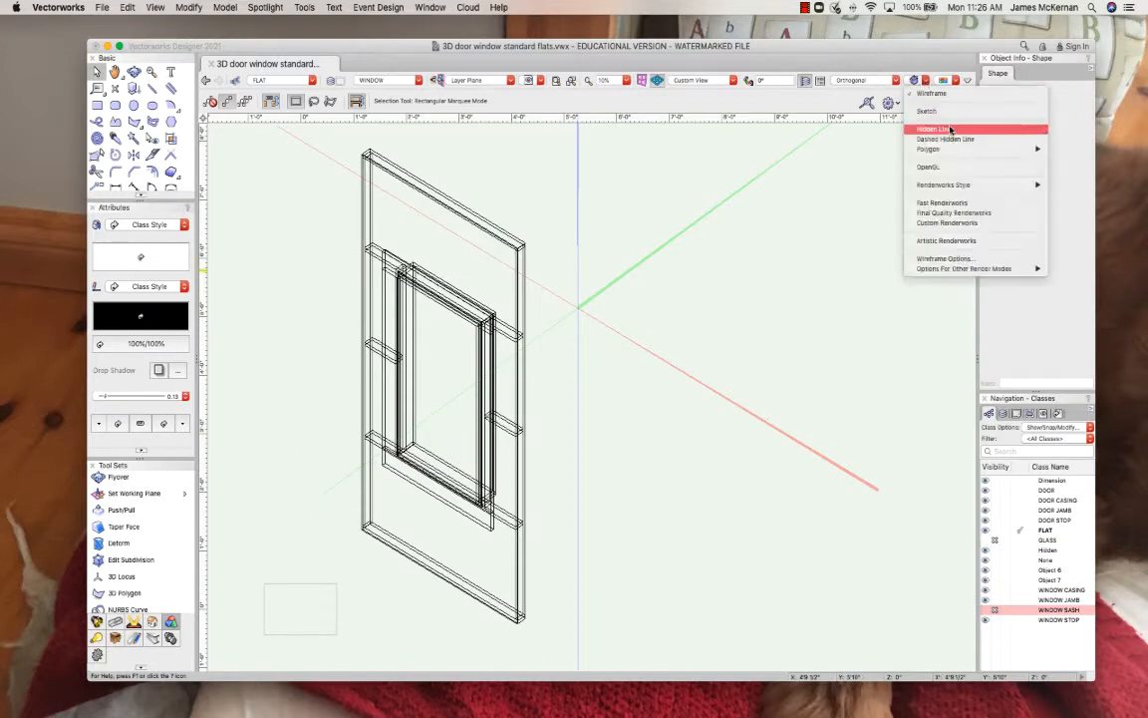
Step: Hide the window casing class and render the remaining wall and jamb shaded
click(932, 128)
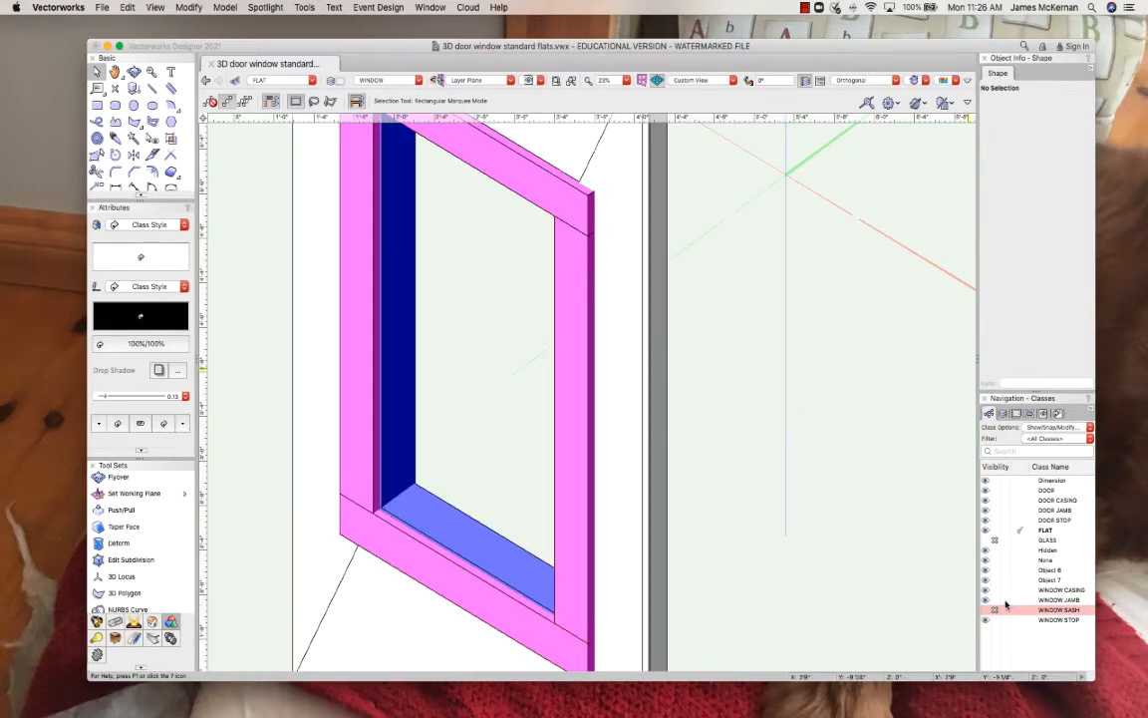
mouse_move(993, 595)
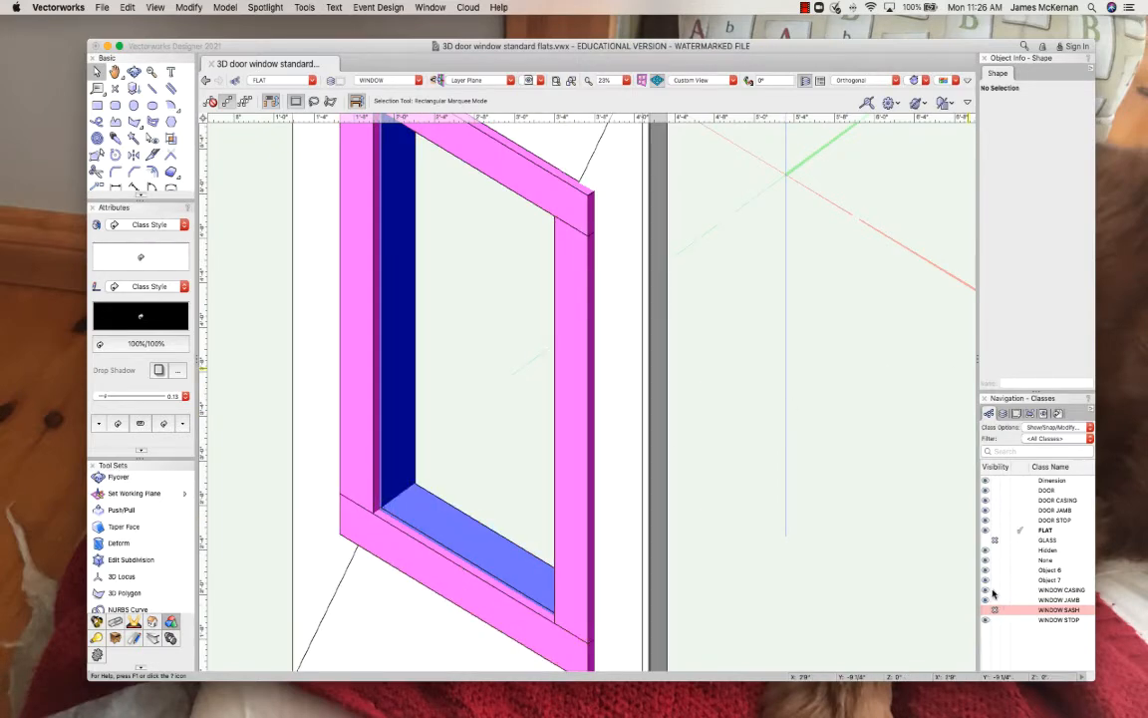
click(927, 79)
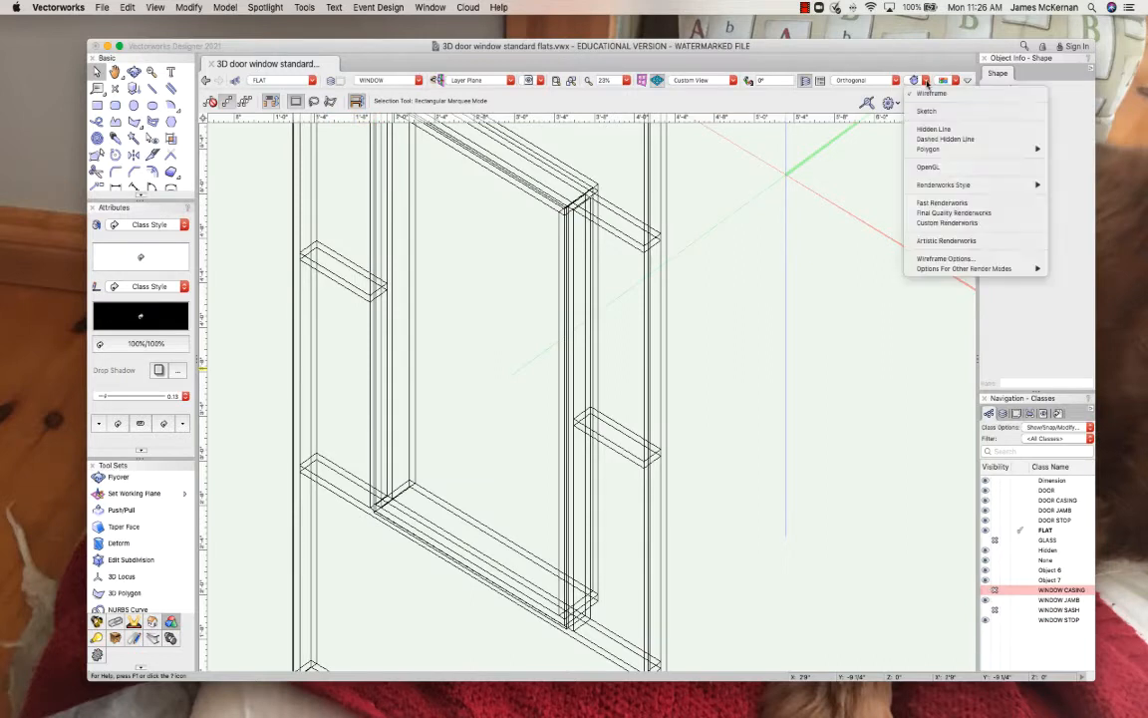
mouse_move(927, 148)
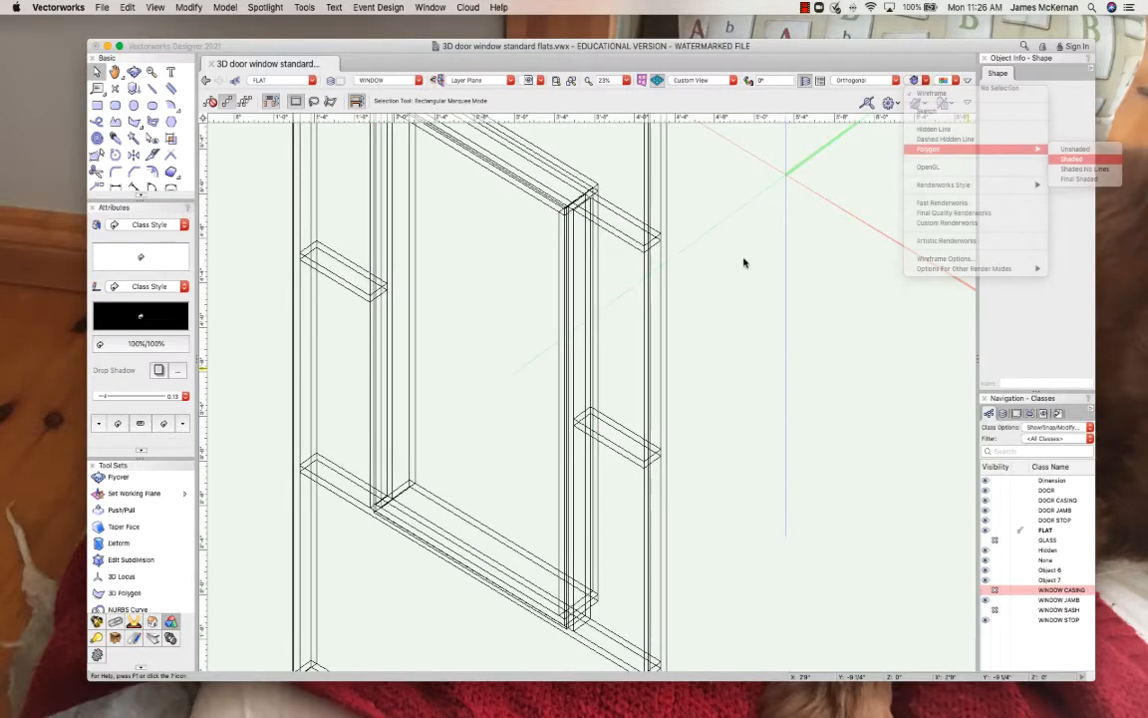
click(1072, 160)
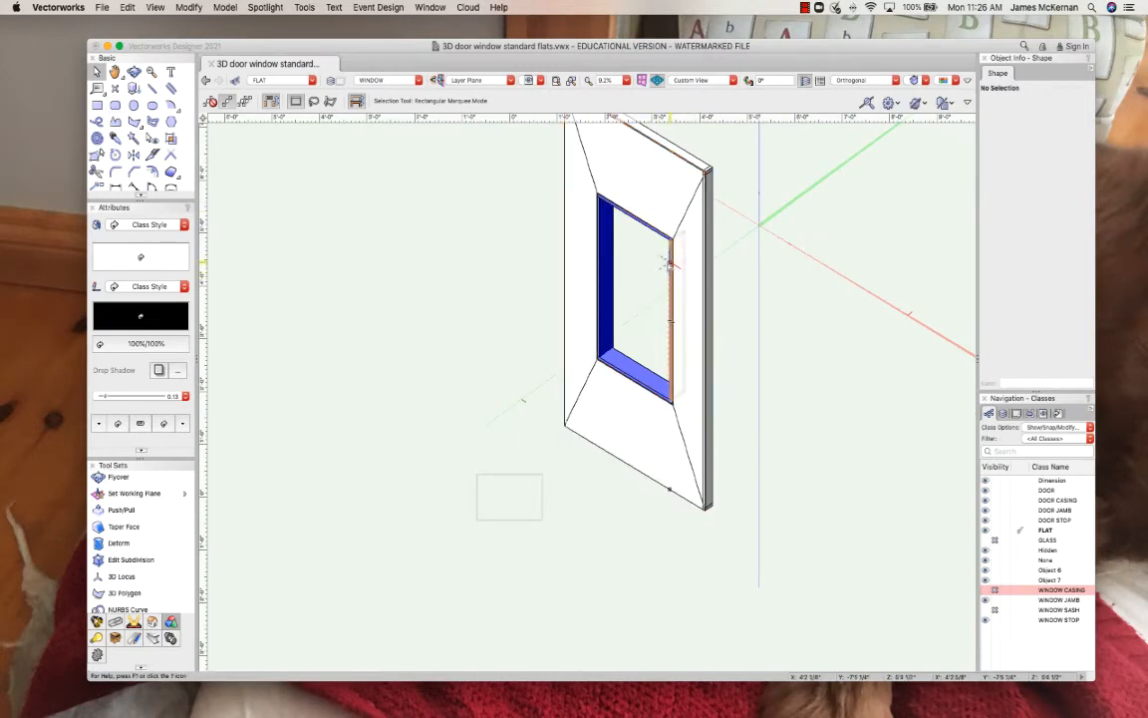
click(131, 72)
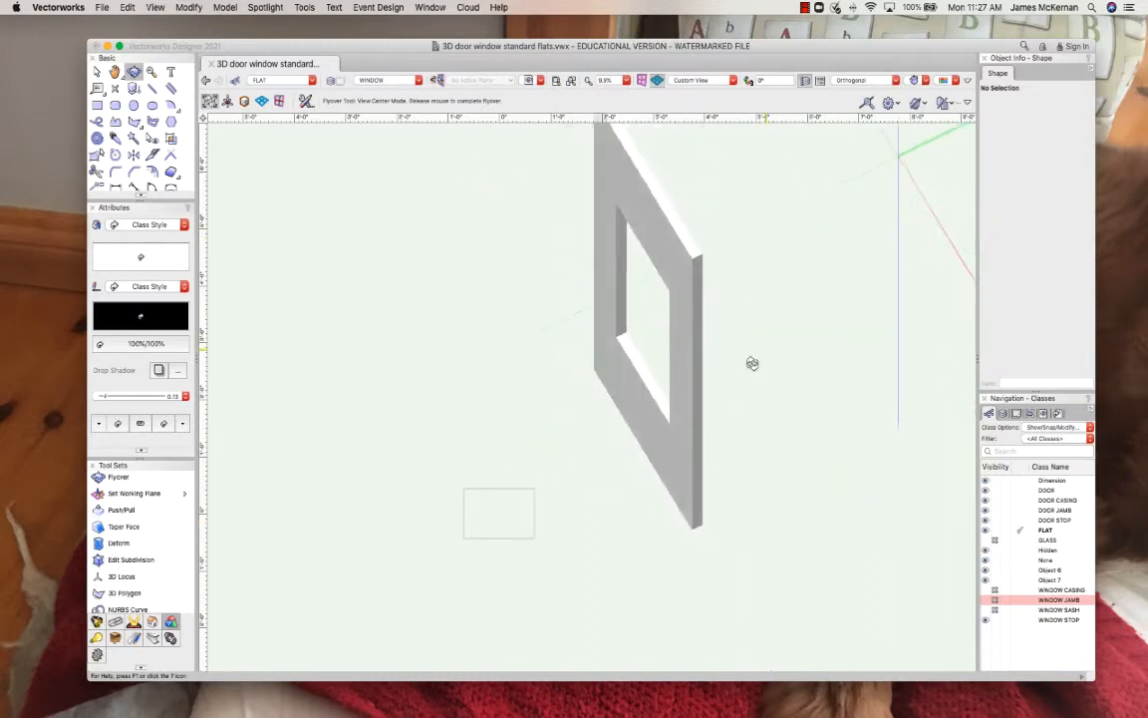
Step: Orbit the grey wall surround with the Flyover tool to view it from another angle
drag(752, 362, 786, 412)
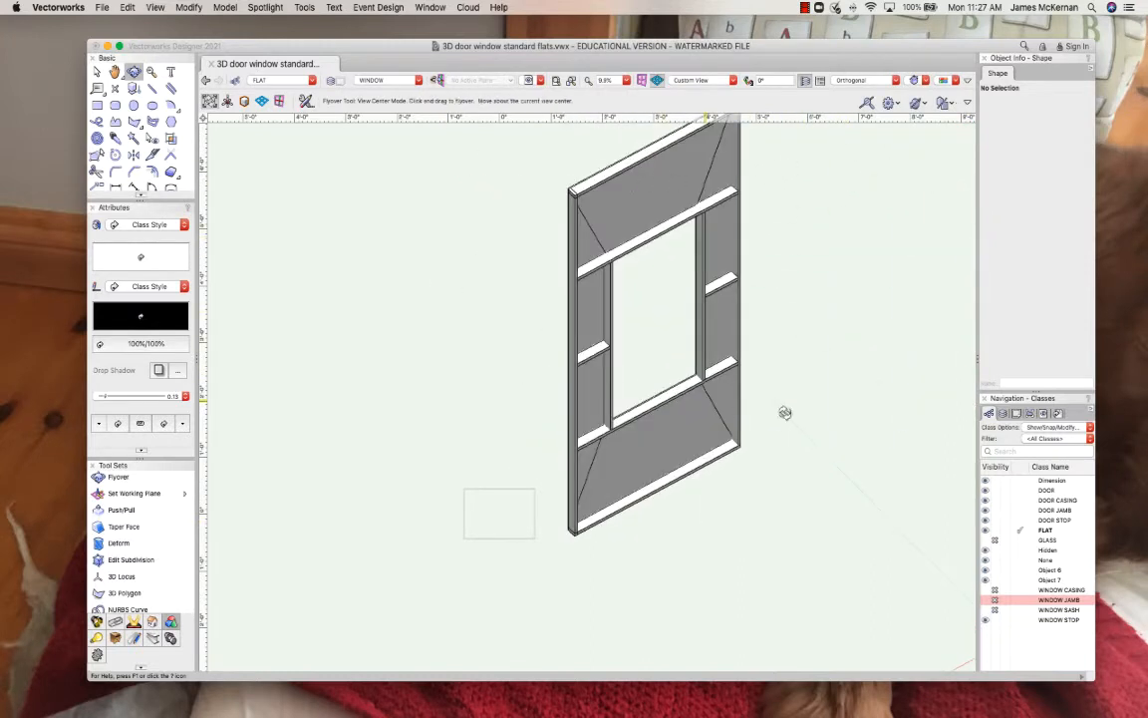
mouse_move(698, 395)
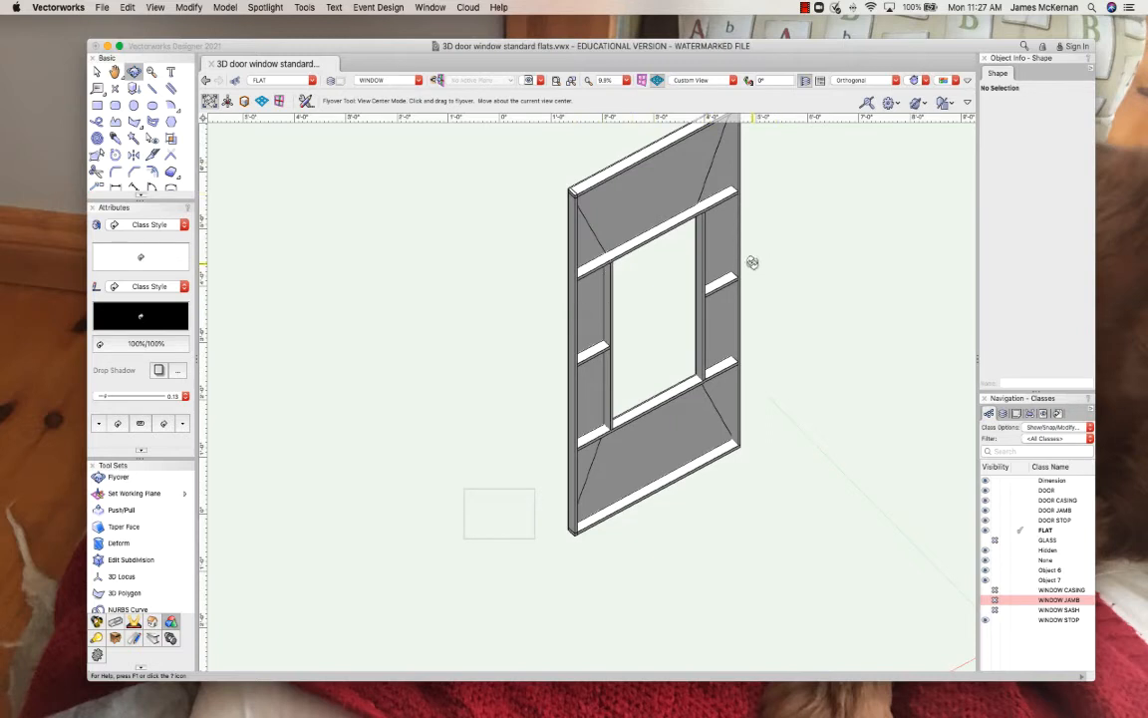
mouse_move(714, 372)
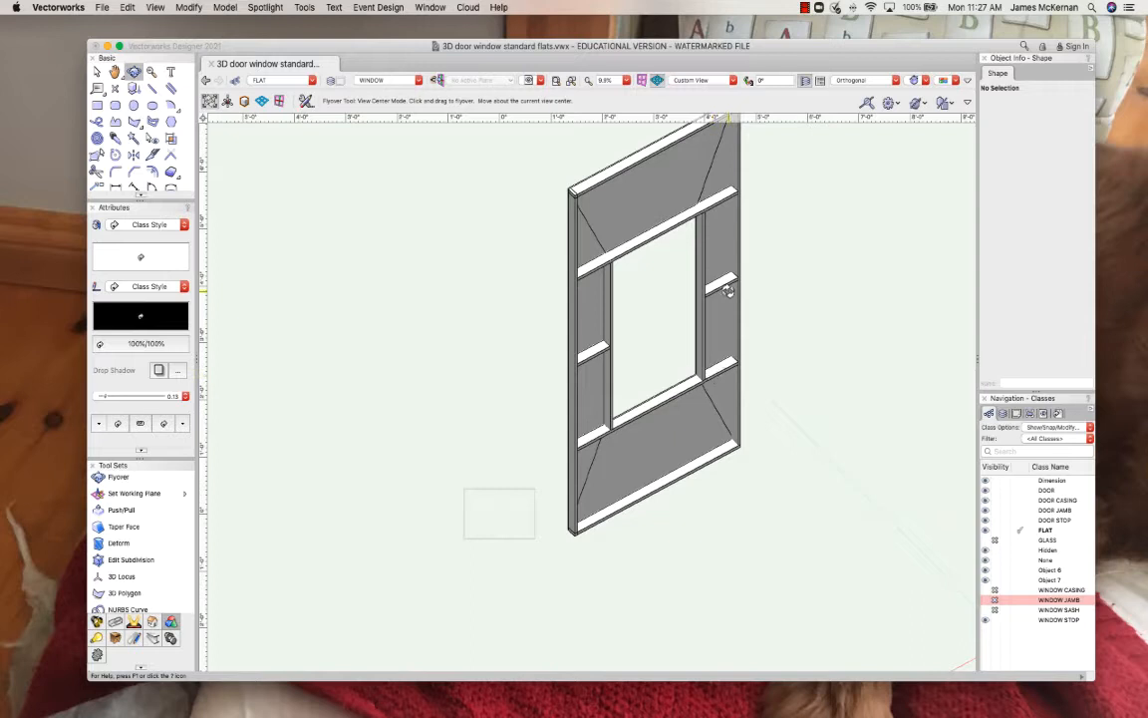
mouse_move(590, 350)
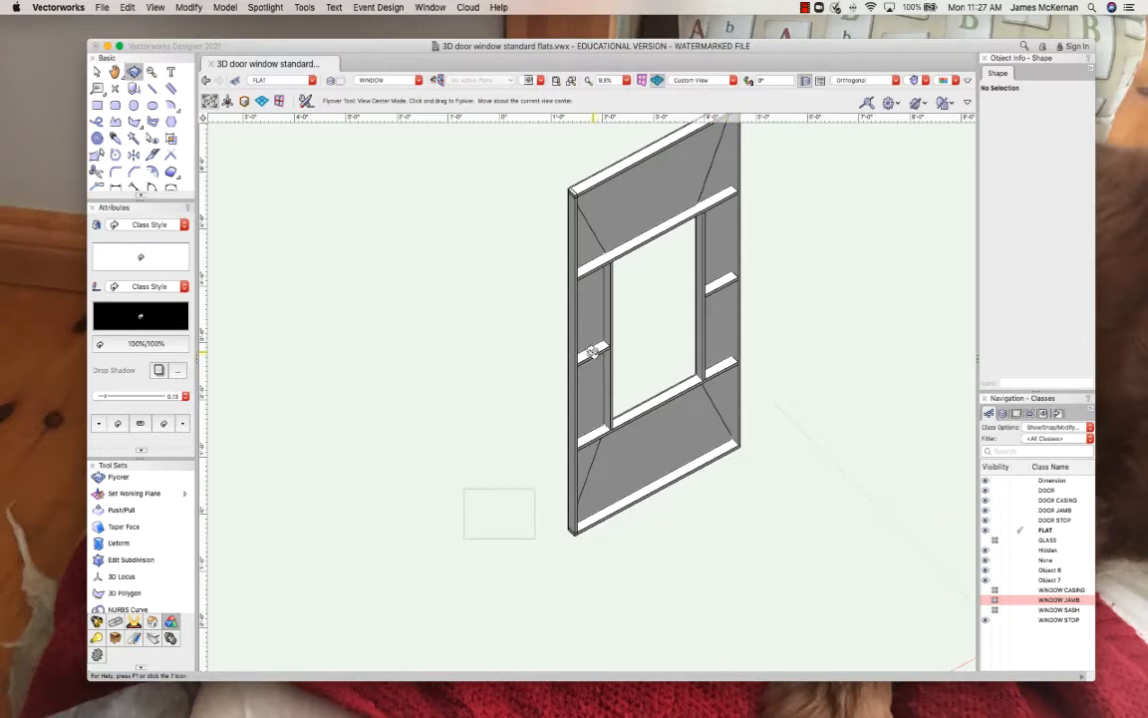
mouse_move(618, 367)
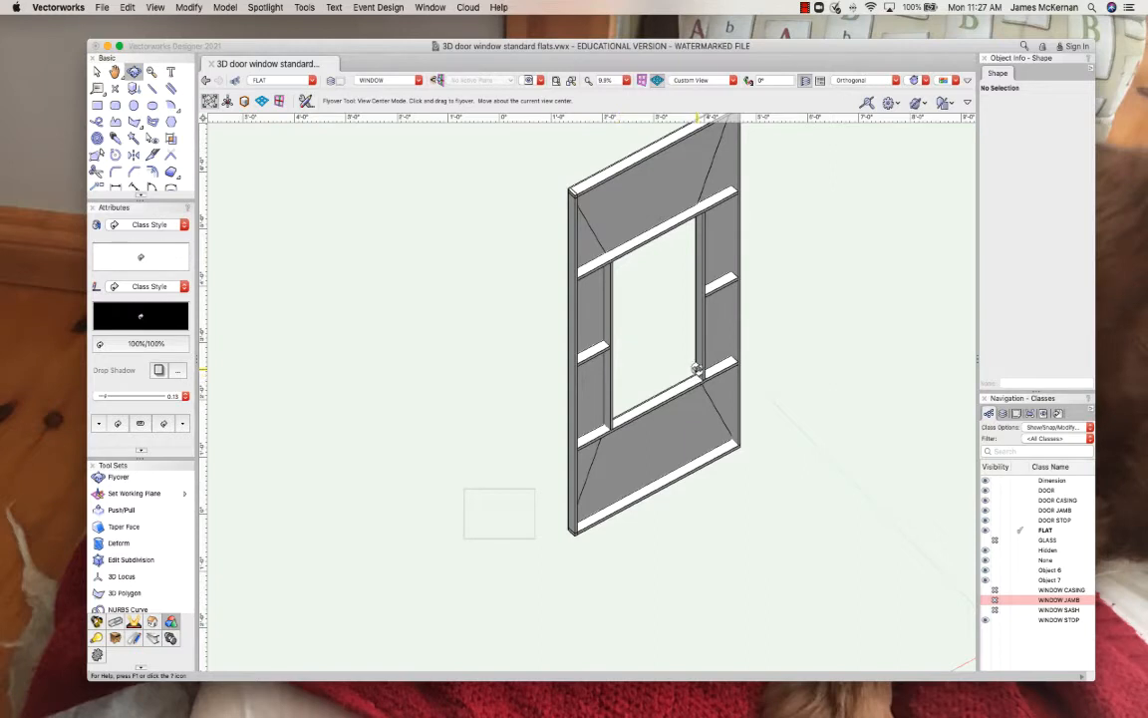
mouse_move(682, 347)
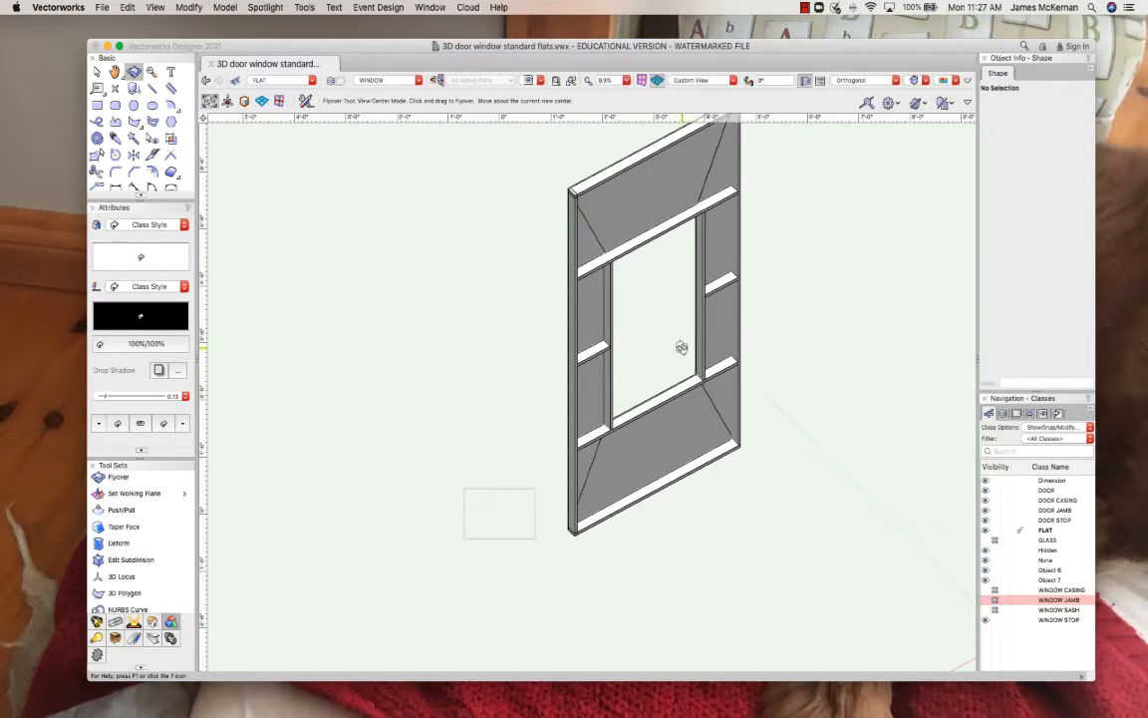
mouse_move(682, 331)
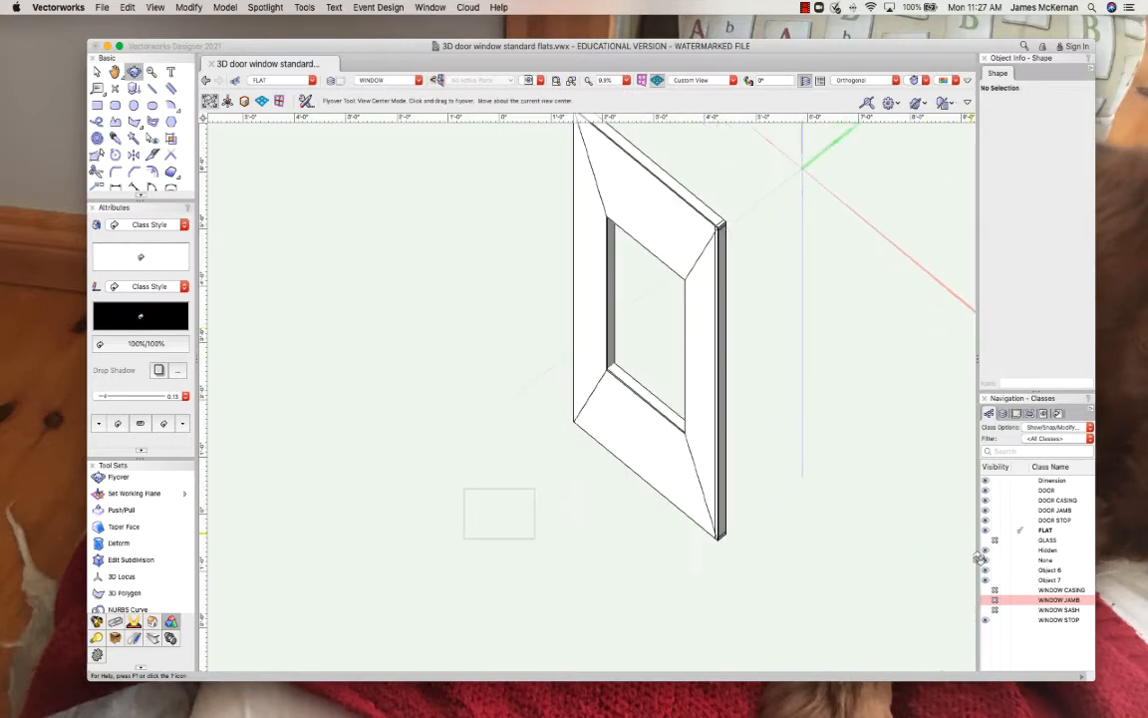
mouse_move(753, 283)
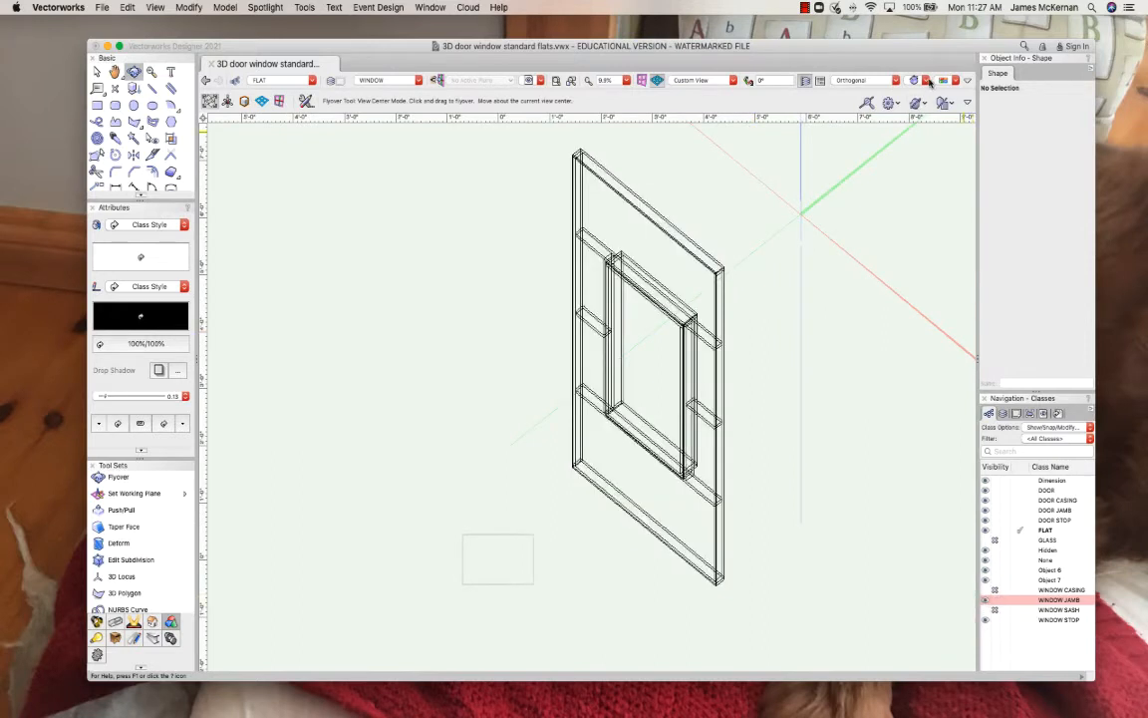
Step: Render the model OpenGL shaded and adjust the view to show the whole casing and jamb
click(913, 104)
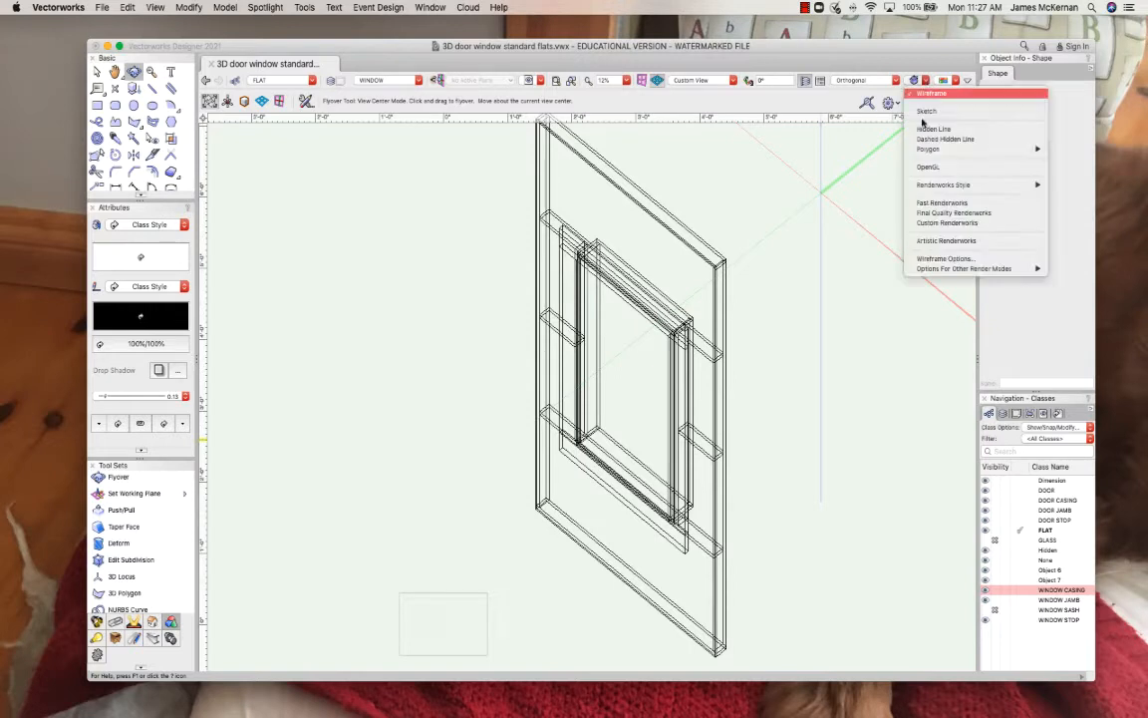
mouse_move(928, 147)
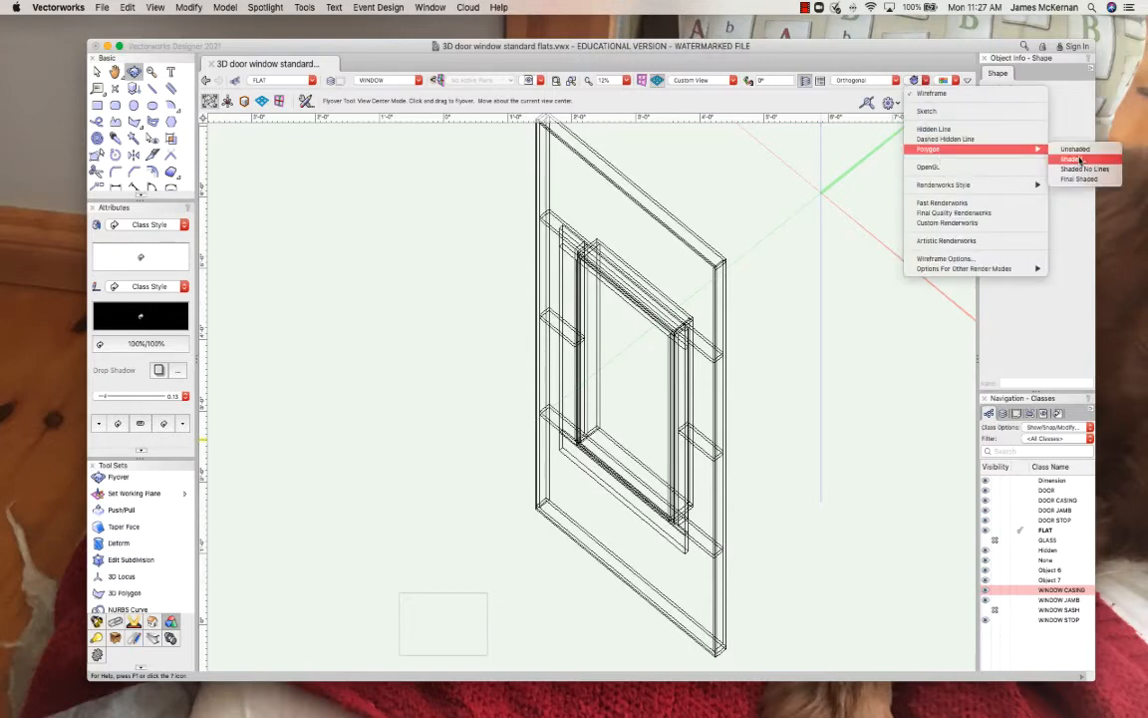
click(1070, 159)
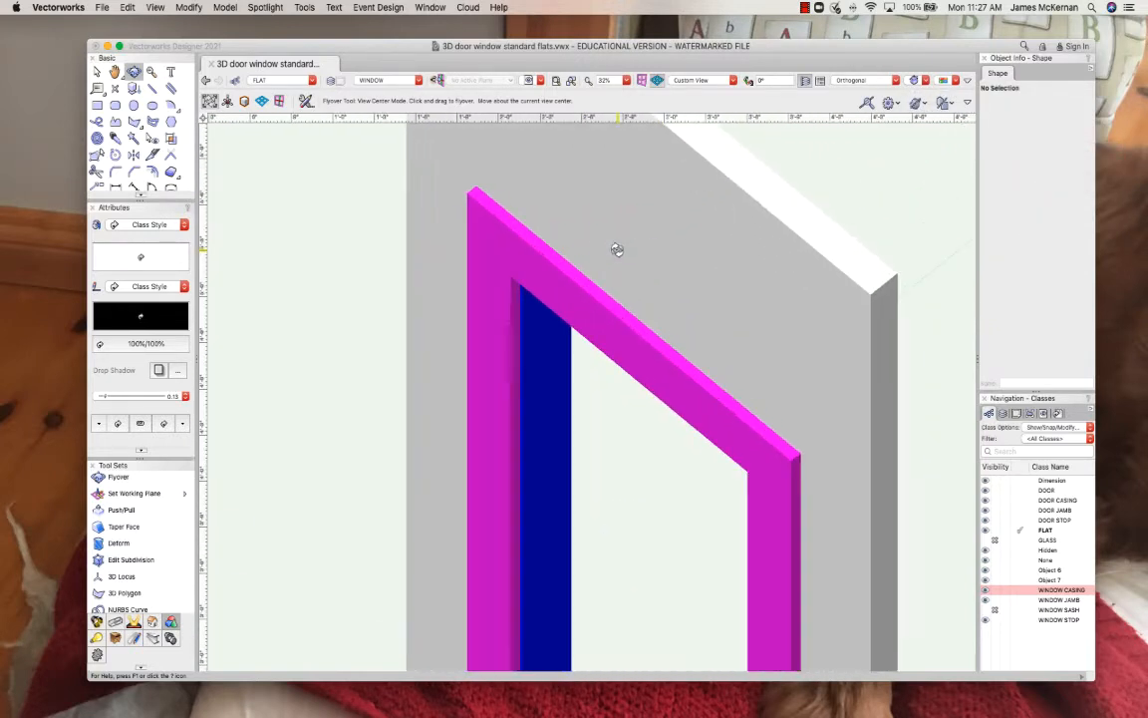
drag(618, 250, 598, 403)
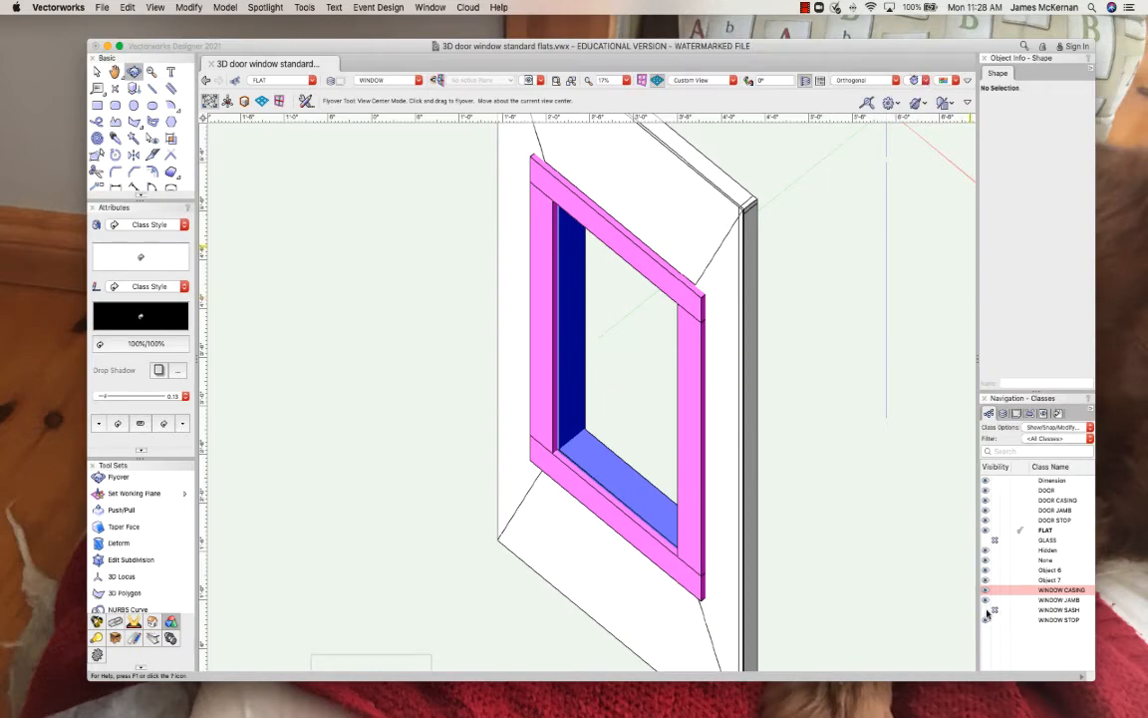
Step: Make the WINDOW SASH class visible, render shaded and zoom in on the yellow sashes
click(925, 80)
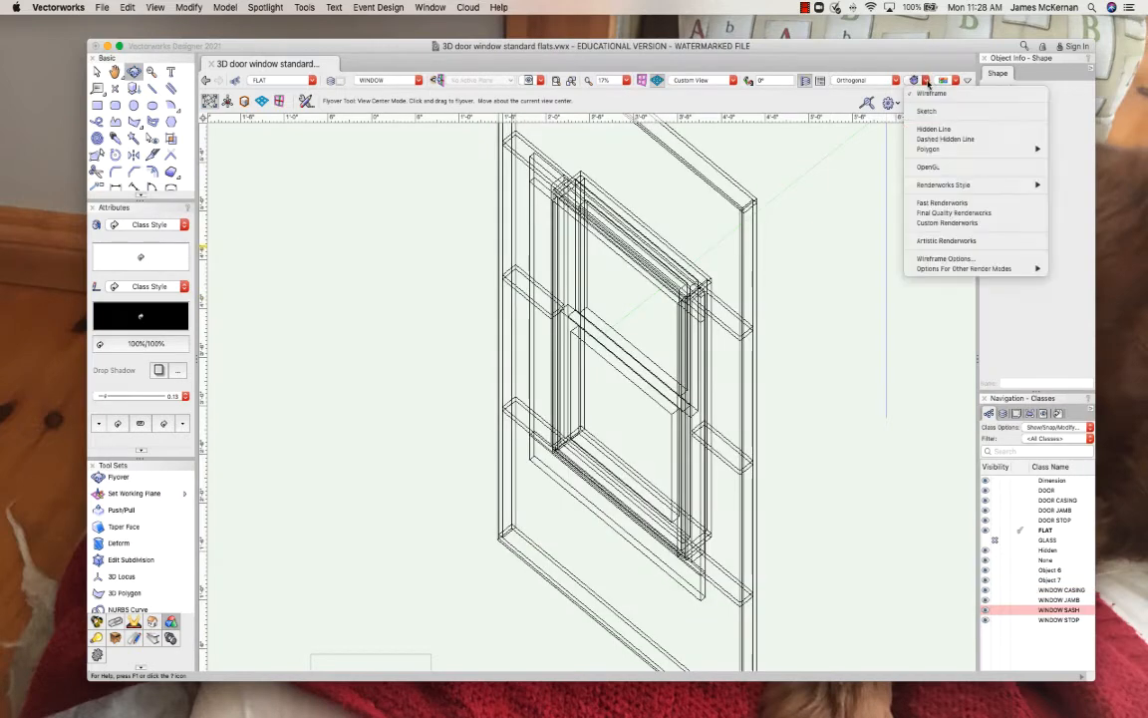
mouse_move(928, 148)
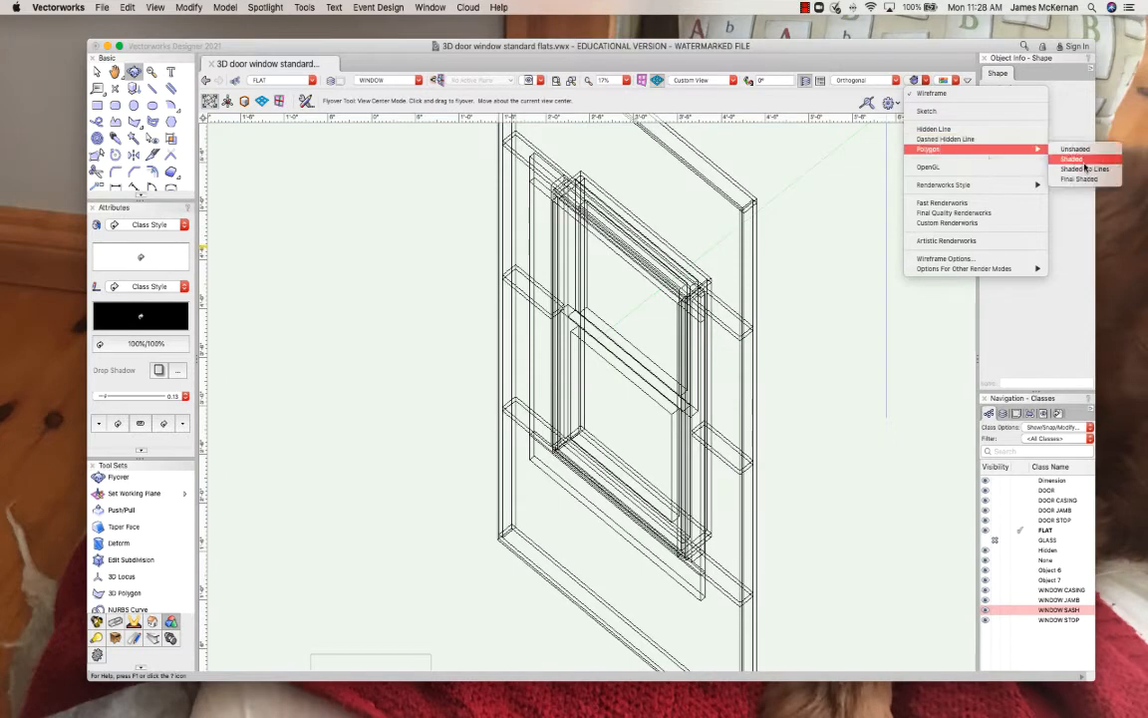
click(1071, 159)
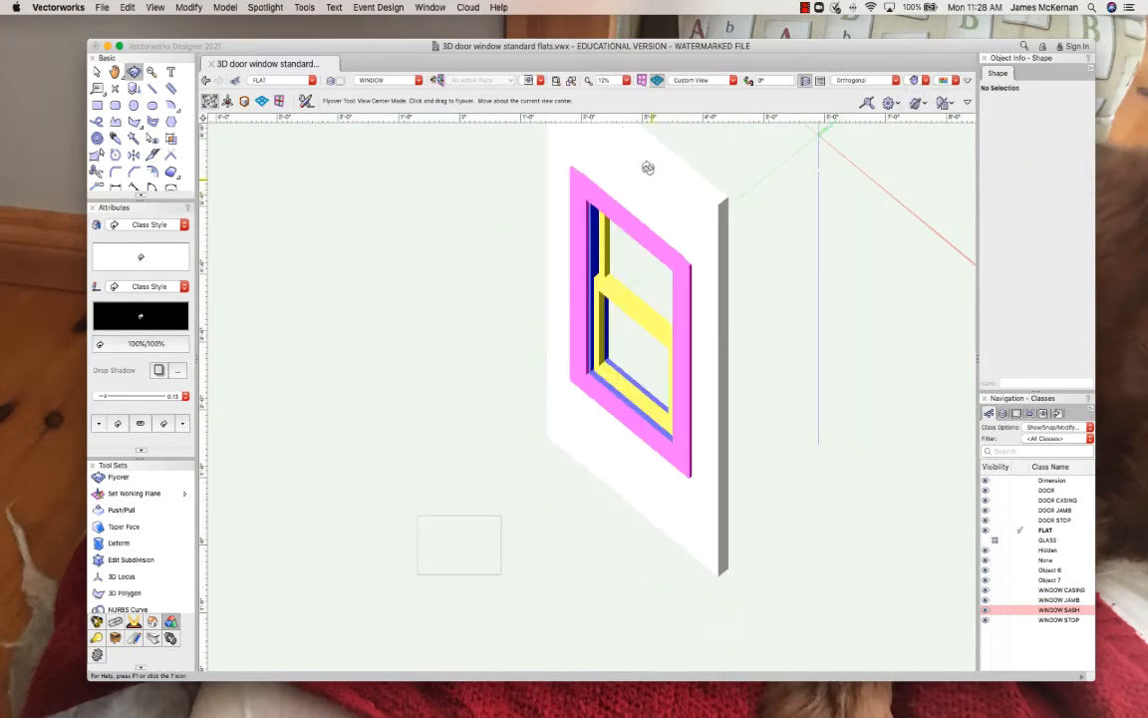
drag(648, 168, 684, 197)
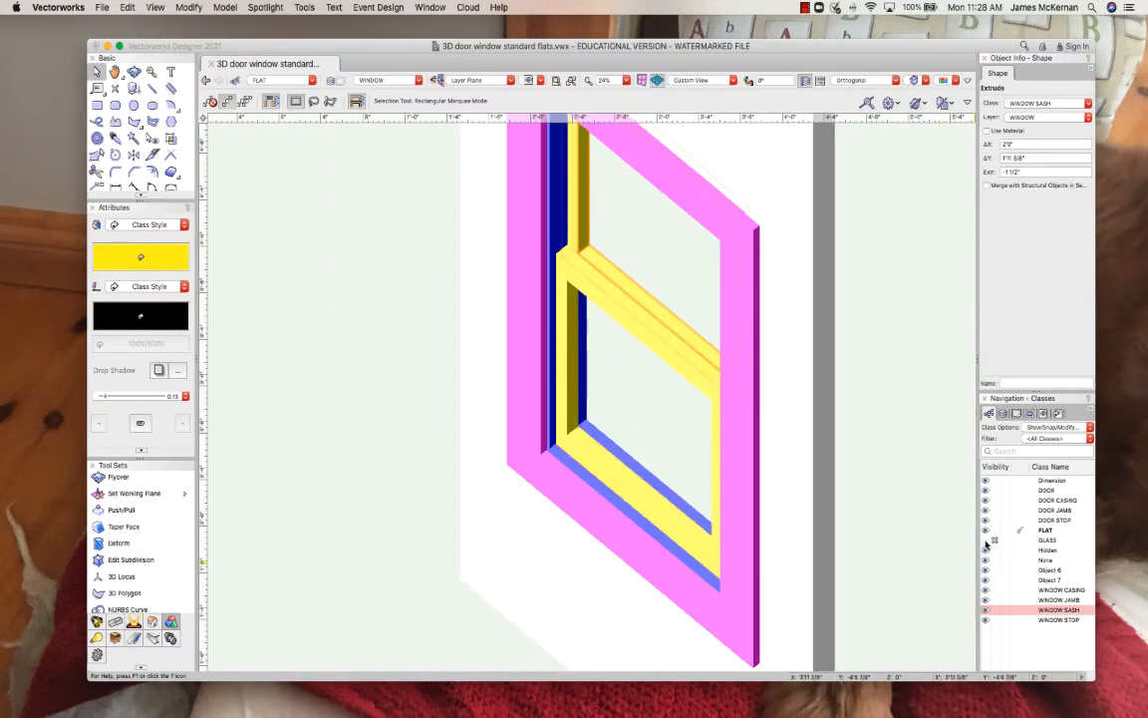
Step: Make the GLASS class visible, render shaded and orbit to view the glass panes
click(1048, 539)
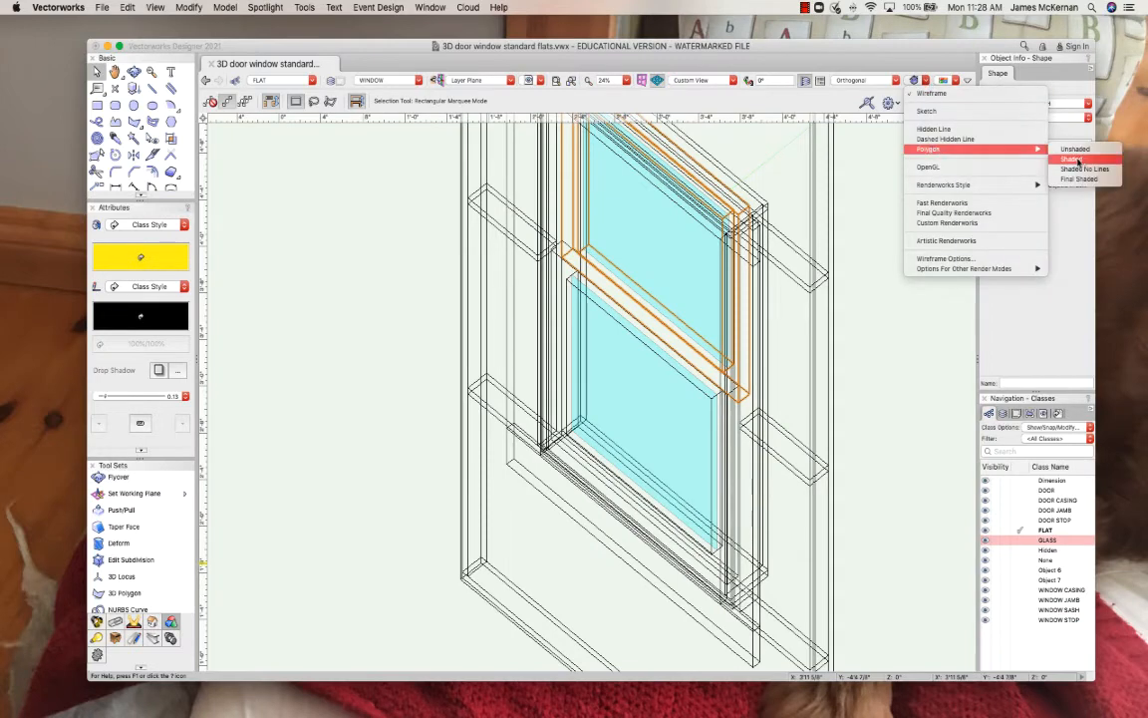
click(1074, 159)
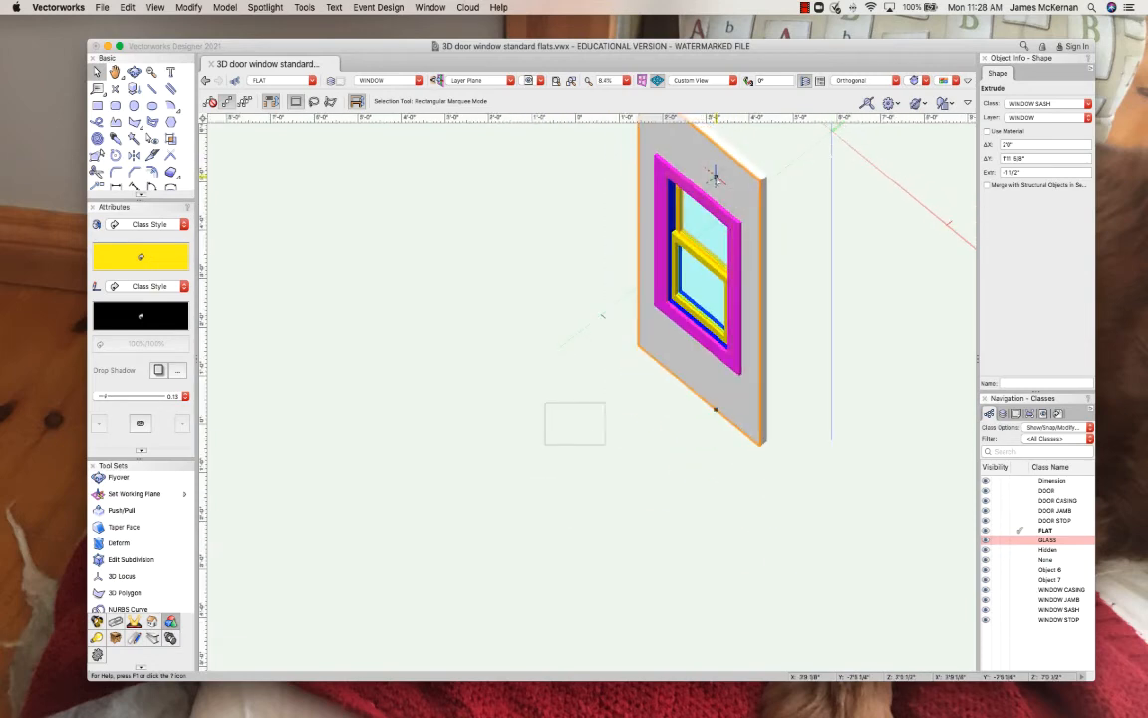
drag(715, 179, 608, 368)
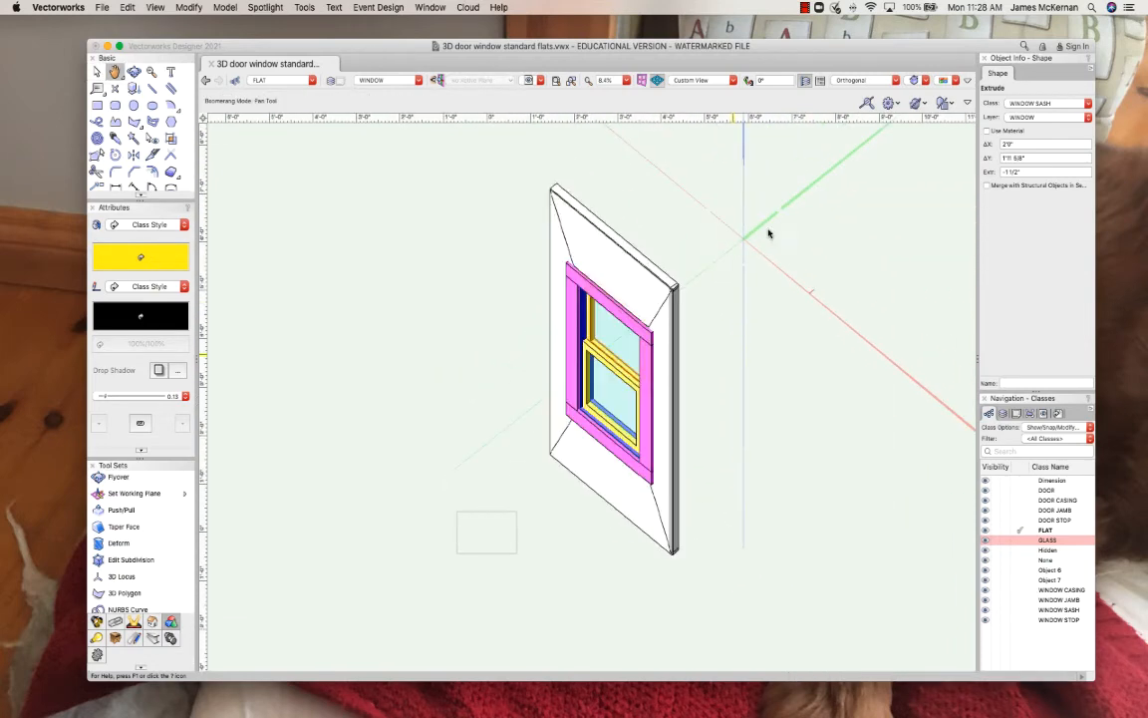
Step: Switch to Top/Plan view, clear the selection and pick the glass line in plan
click(701, 80)
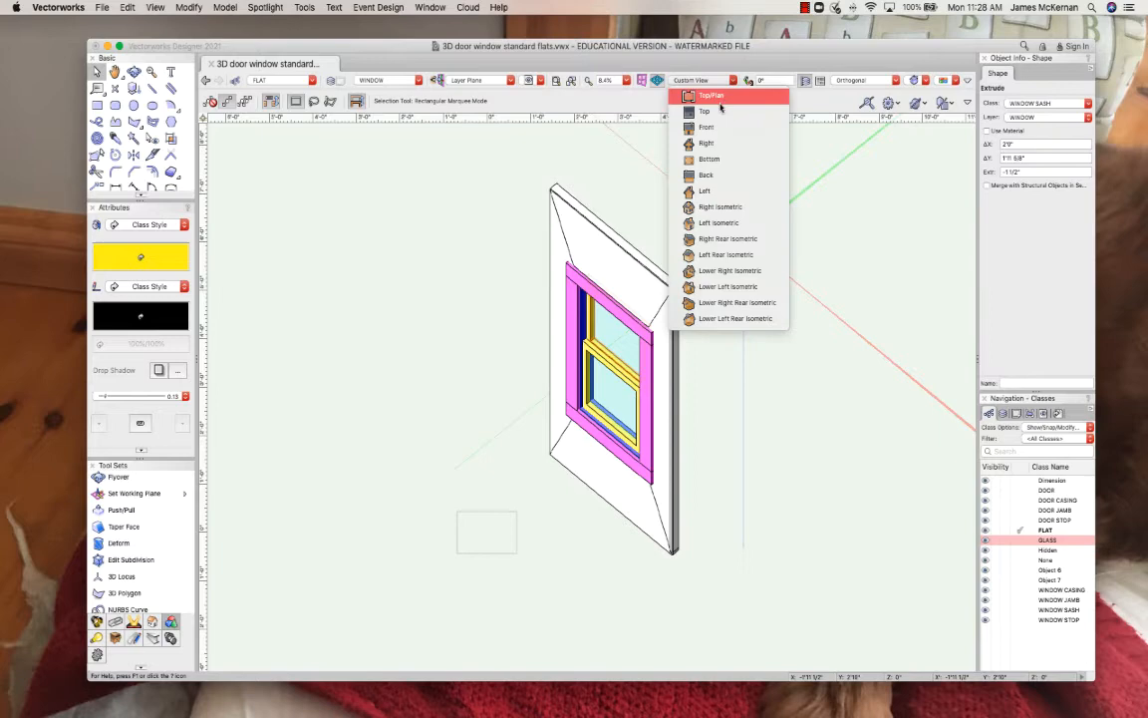
click(710, 96)
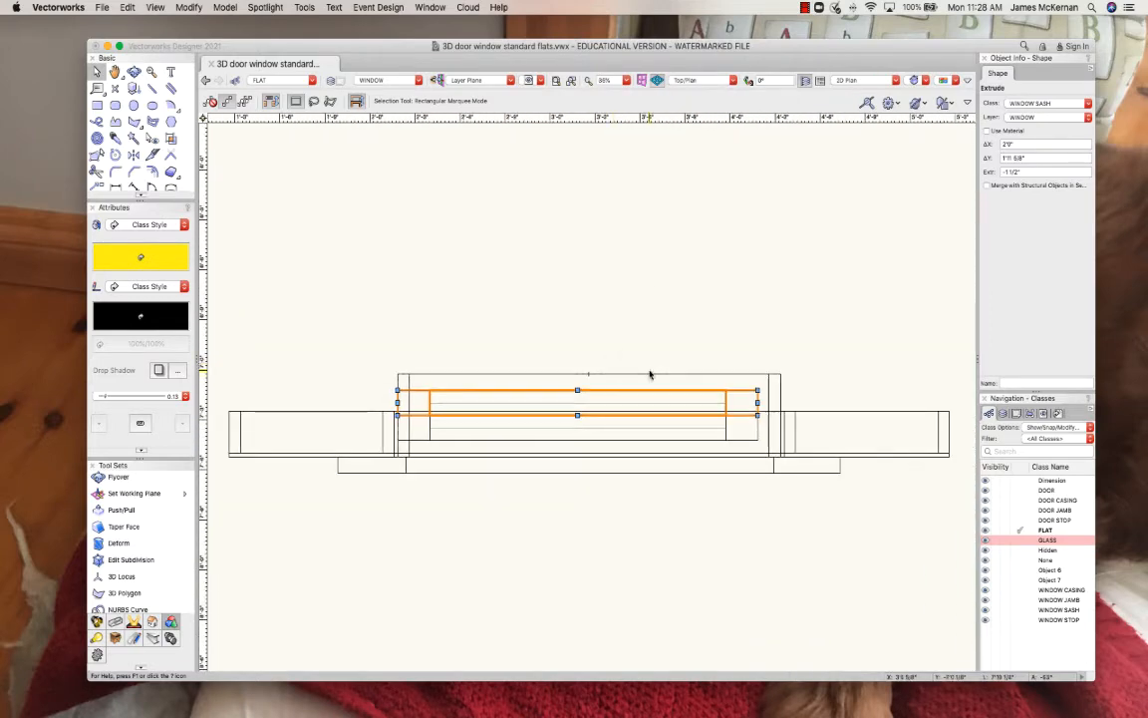
click(865, 554)
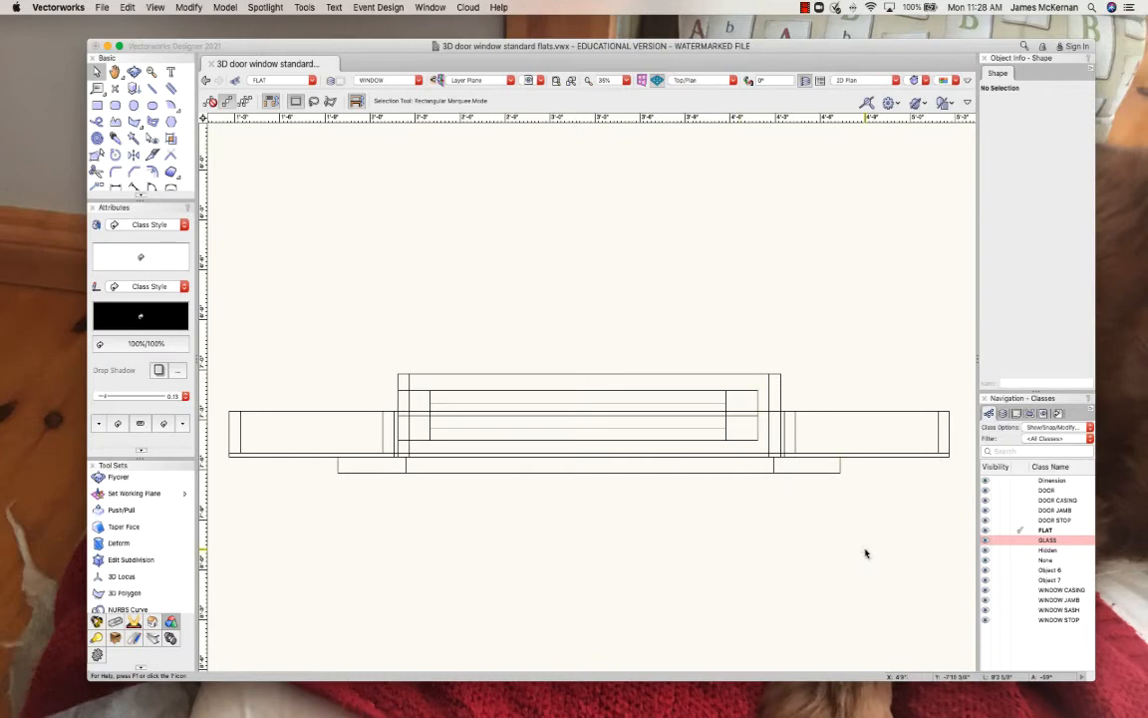
click(588, 431)
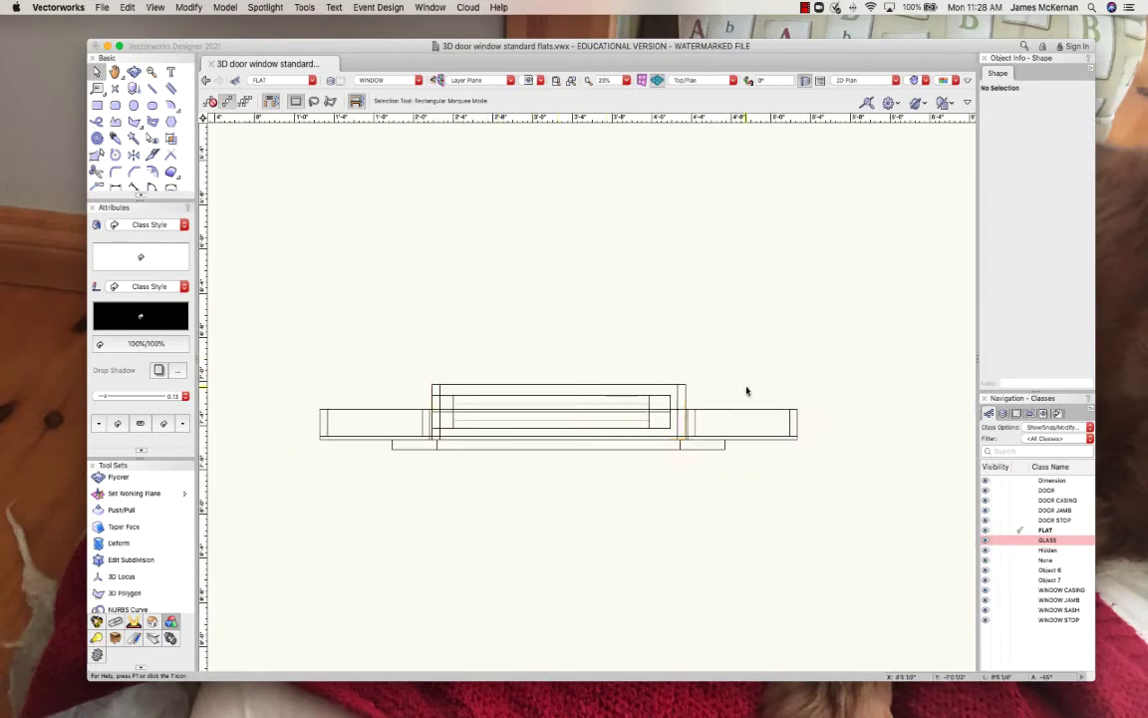
mouse_move(477, 458)
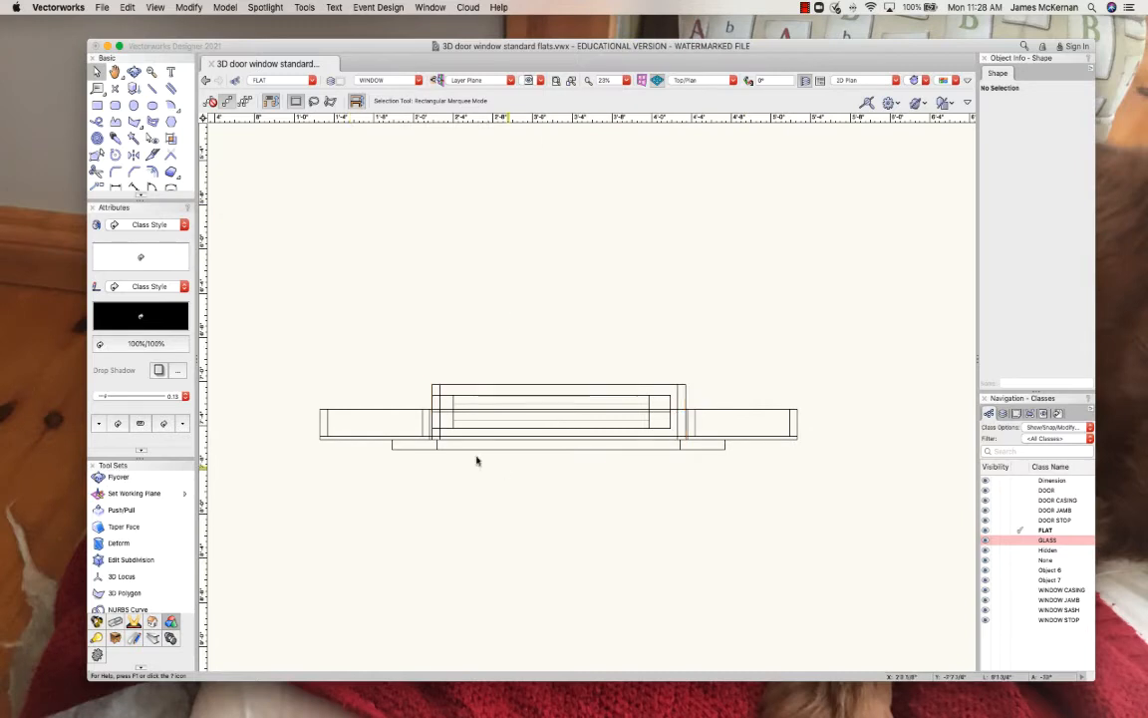
click(489, 443)
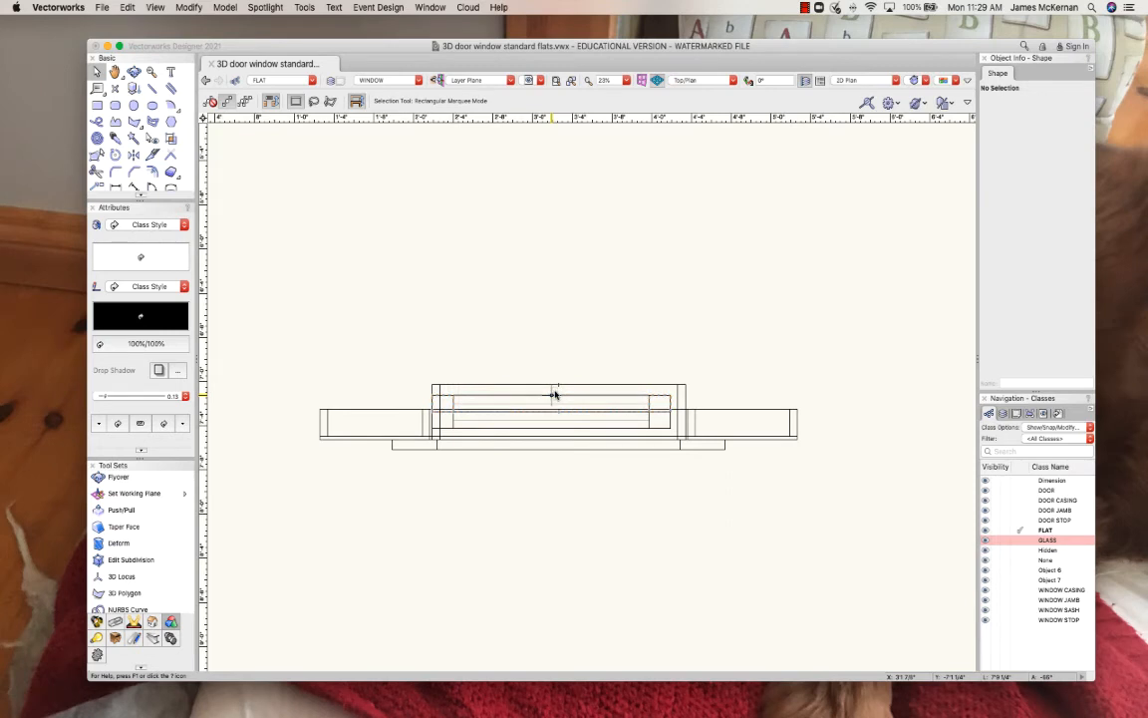
click(554, 394)
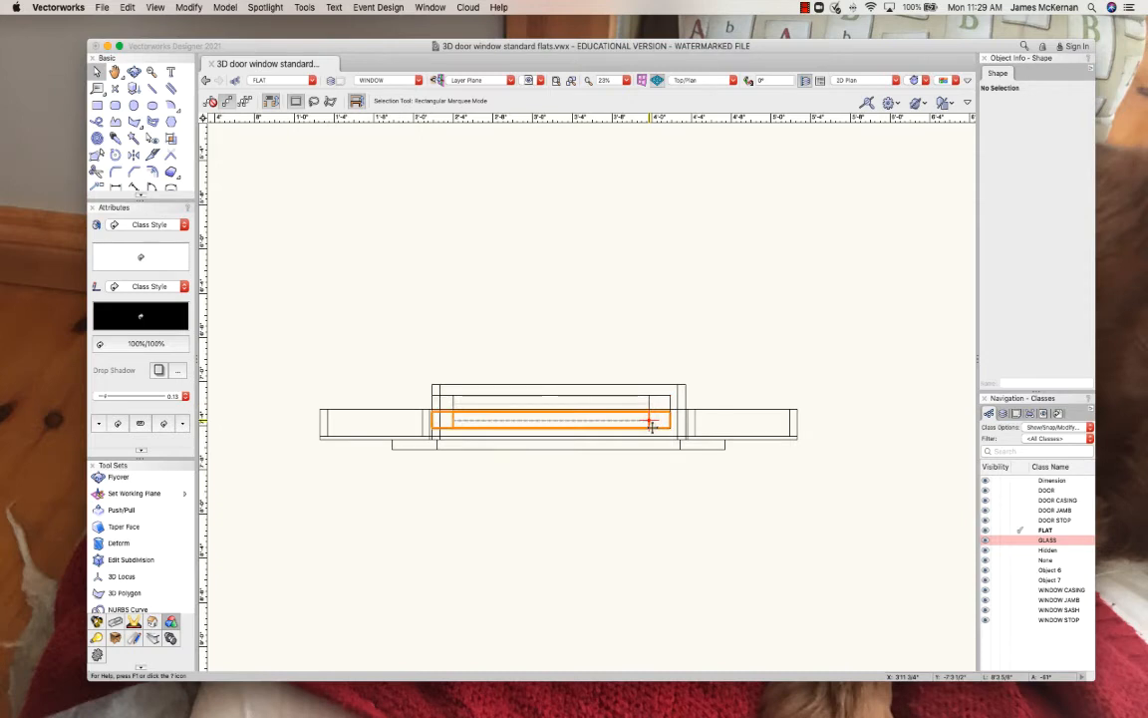
Step: Switch to the Front standard view and select the upper glass pane
click(698, 79)
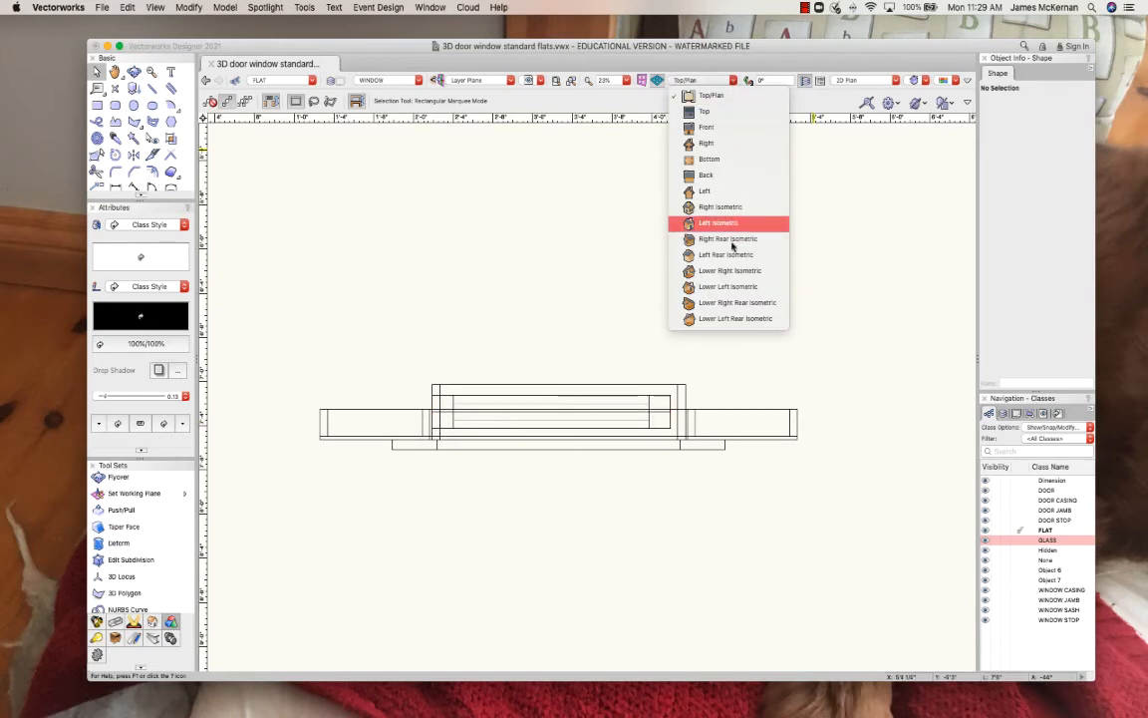
mouse_move(722, 207)
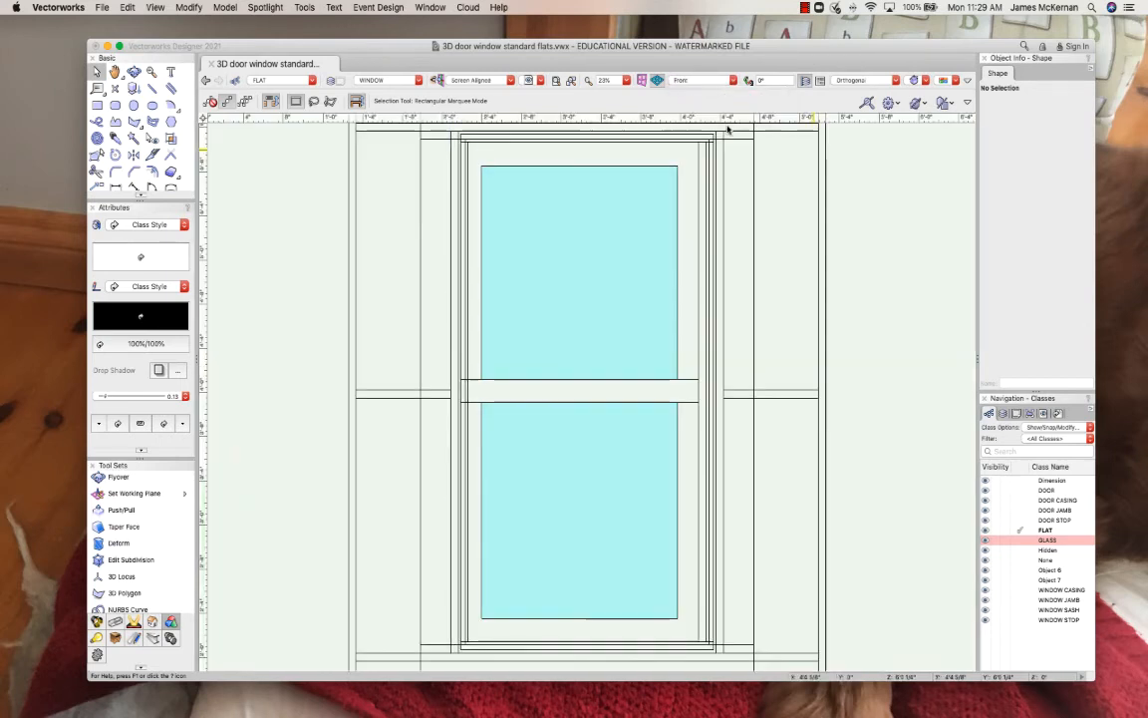
click(578, 271)
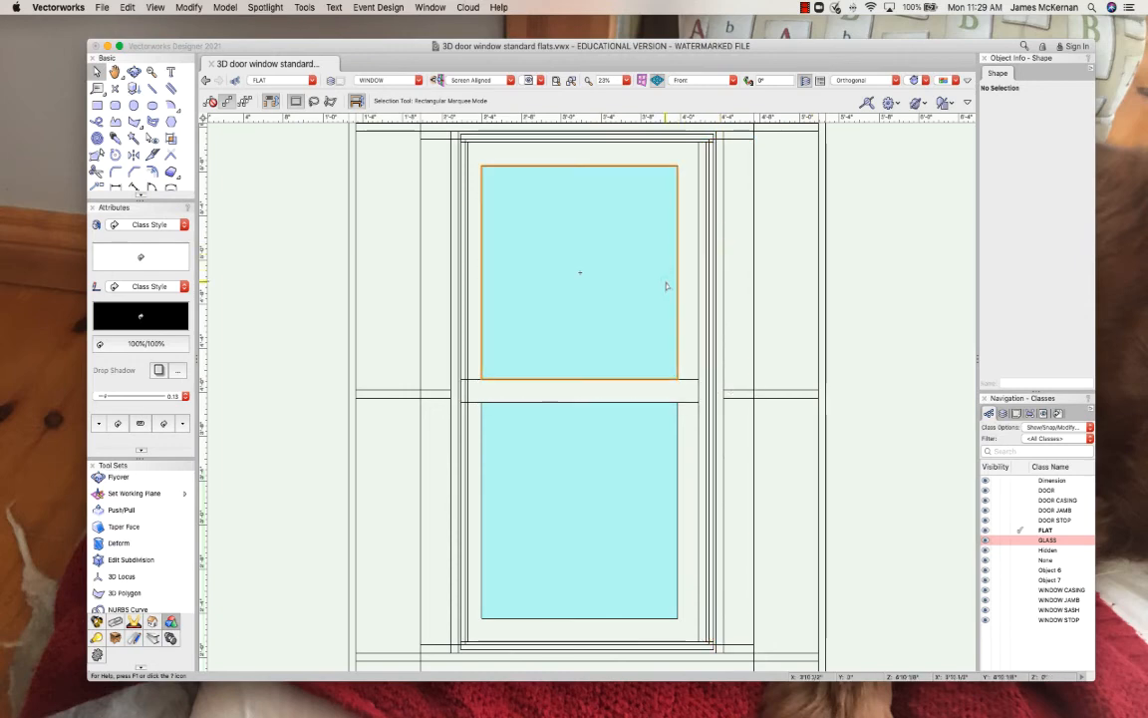
mouse_move(668, 362)
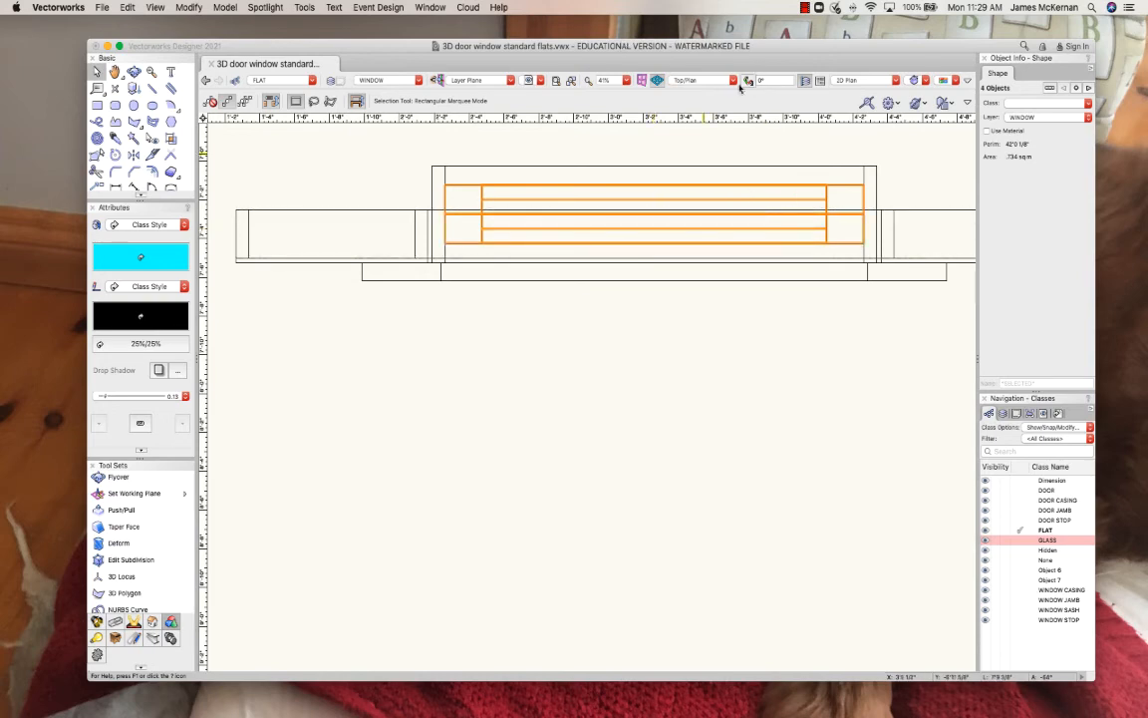
mouse_move(739, 211)
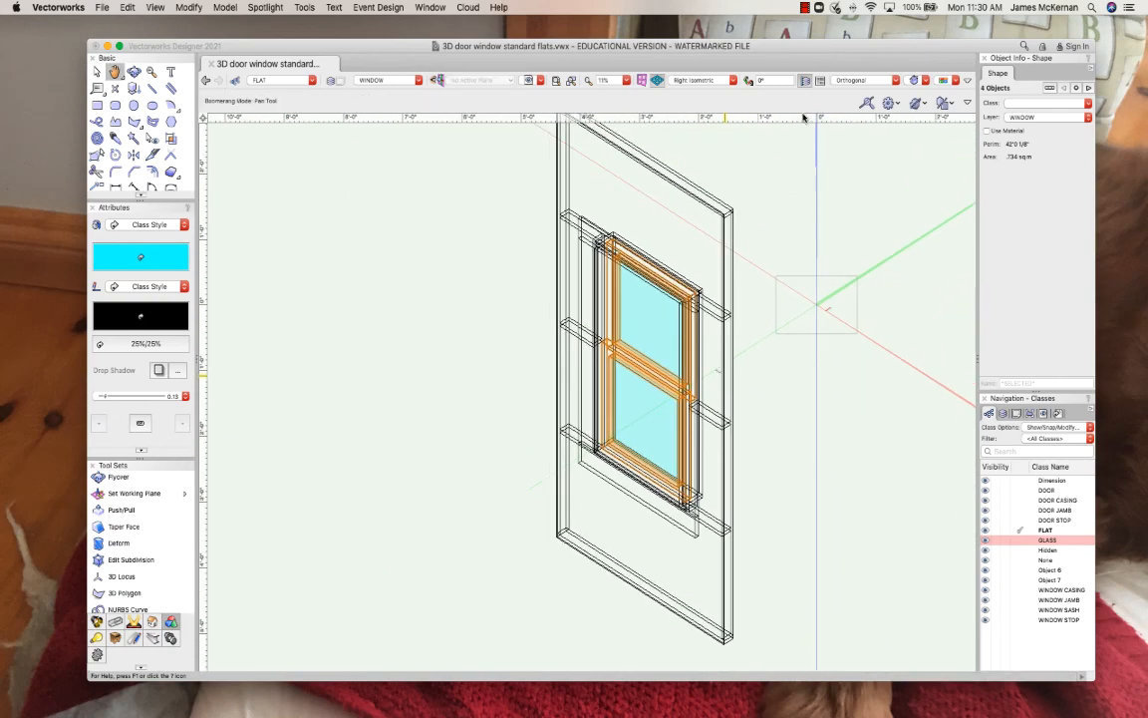
Step: Render the full isometric window OpenGL shaded and zoom out to see it whole
click(889, 80)
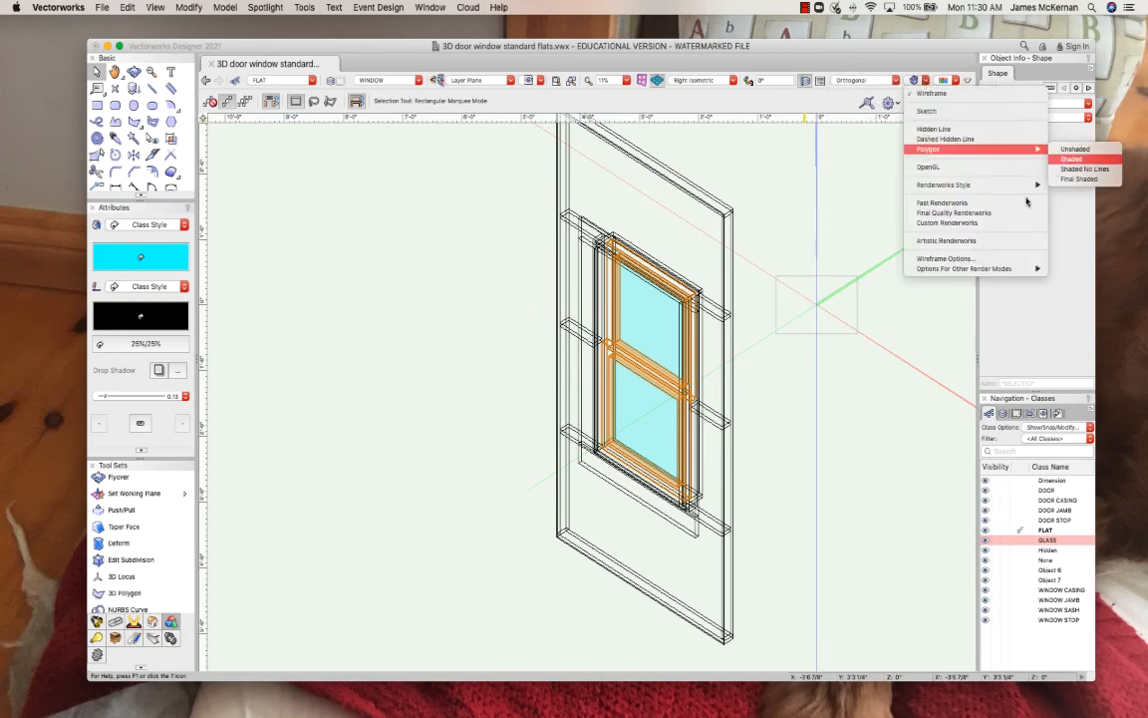
click(1070, 159)
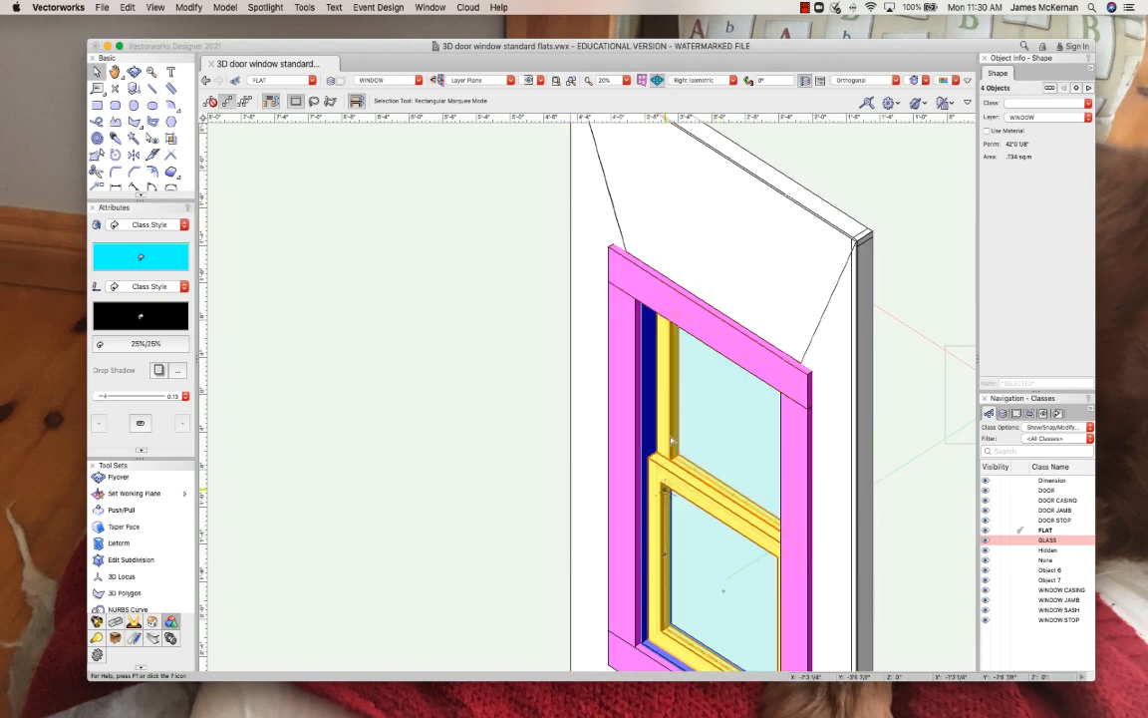
scroll(down, 3)
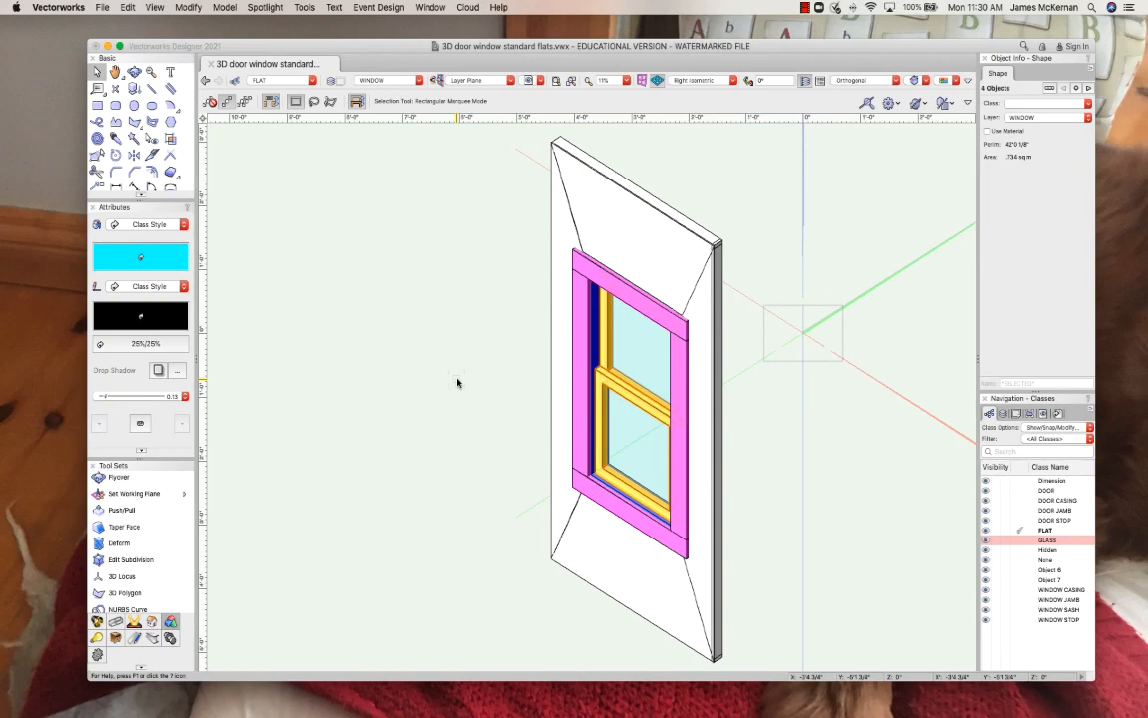
mouse_move(626, 256)
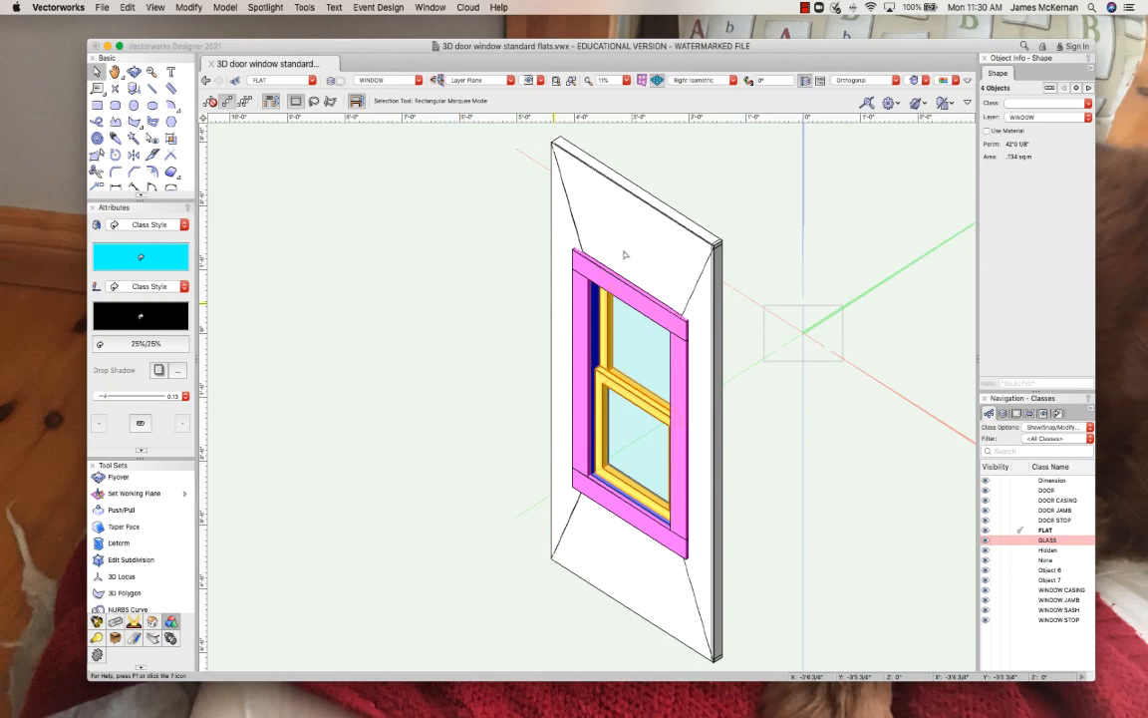